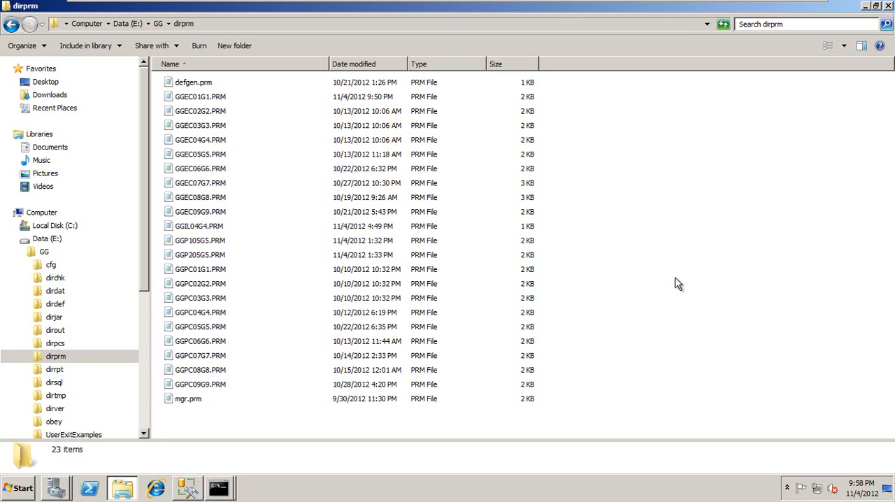
mouse_move(199, 241)
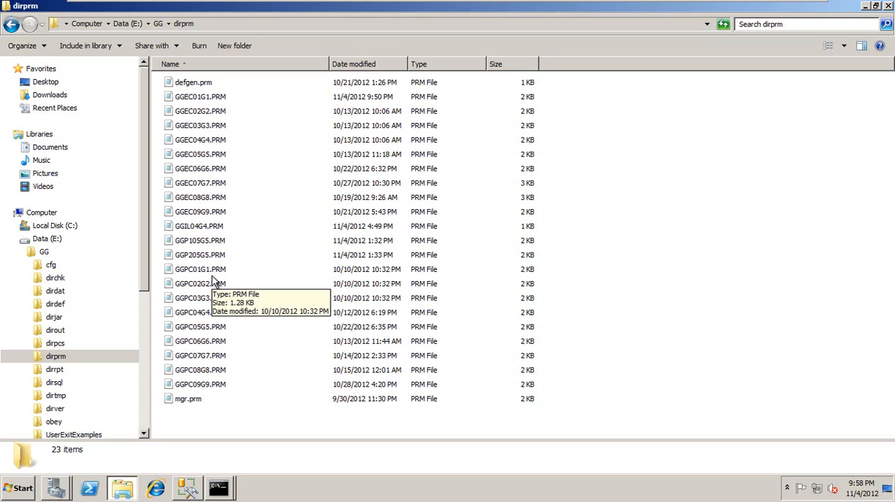
mouse_move(204, 278)
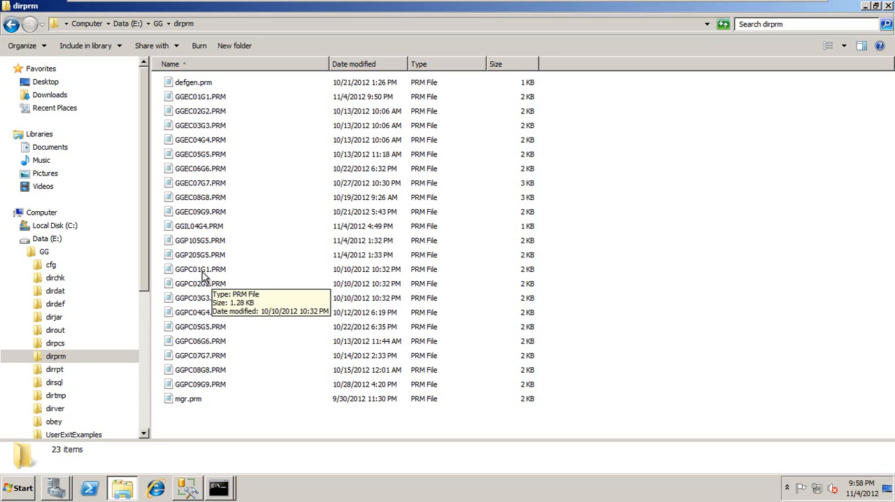
- Load the GGPC01G1.PRM pump parameter file into Notepad
double_click(198, 268)
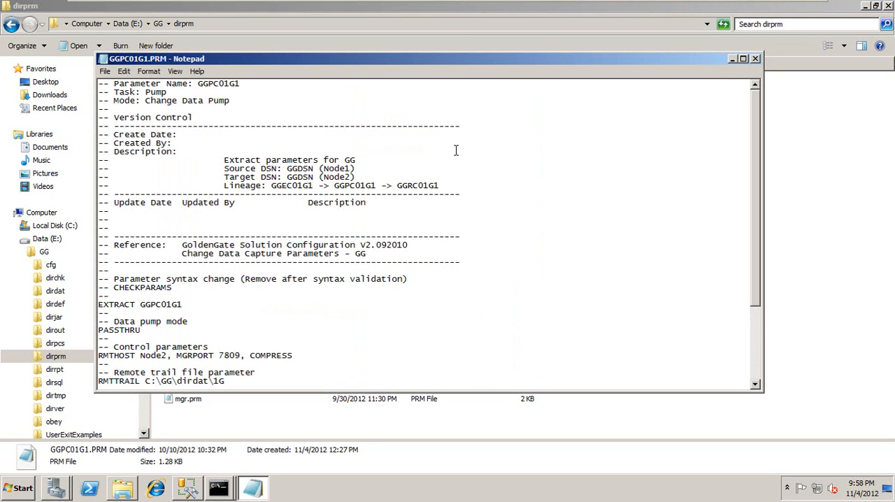
click(754, 59)
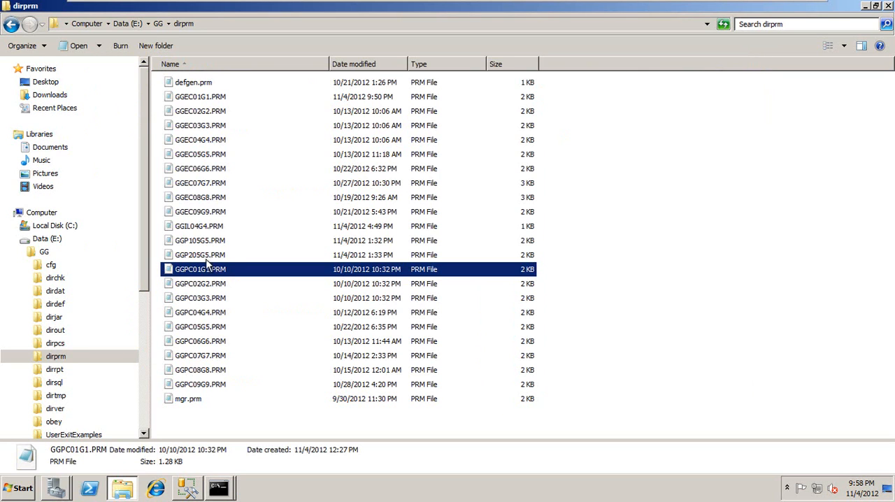
double_click(200, 269)
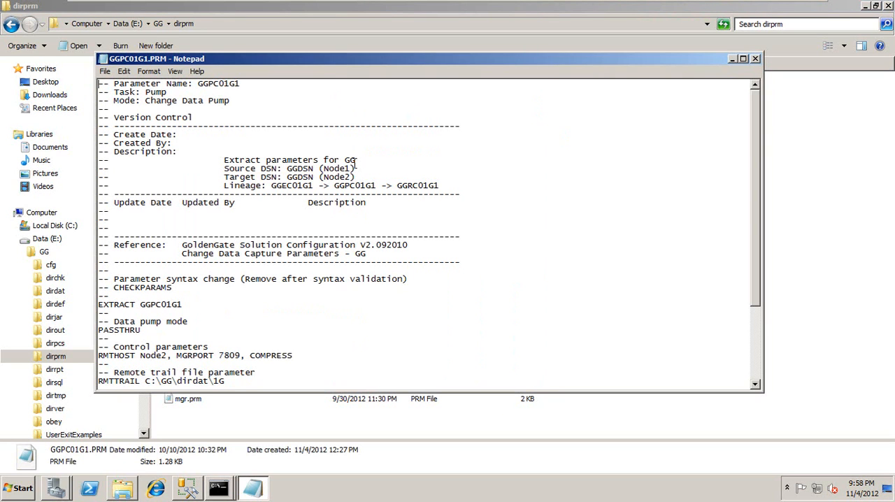
- Bring the RMTHOST line into view and highlight its MGRPORT setting
scroll(down, 3)
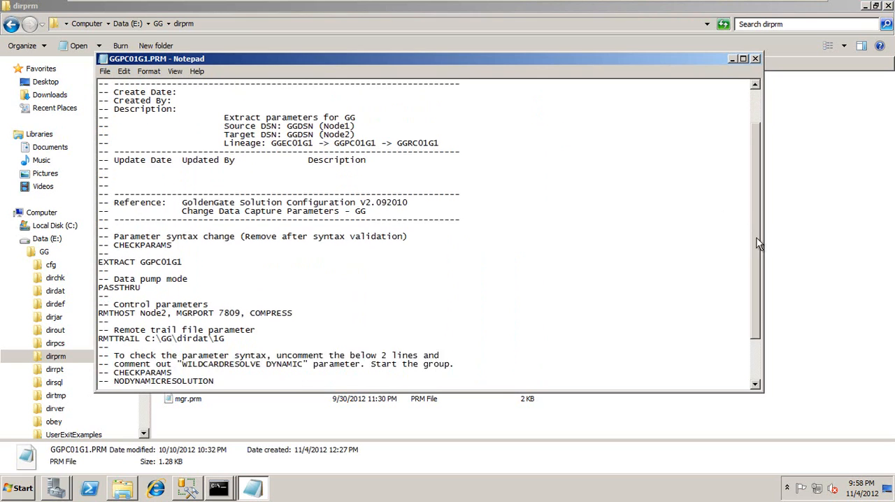
scroll(down, 3)
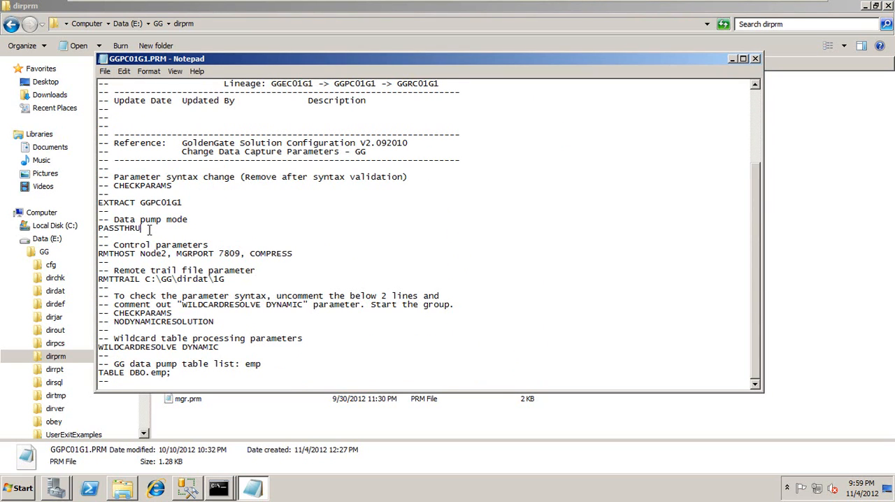
double_click(119, 228)
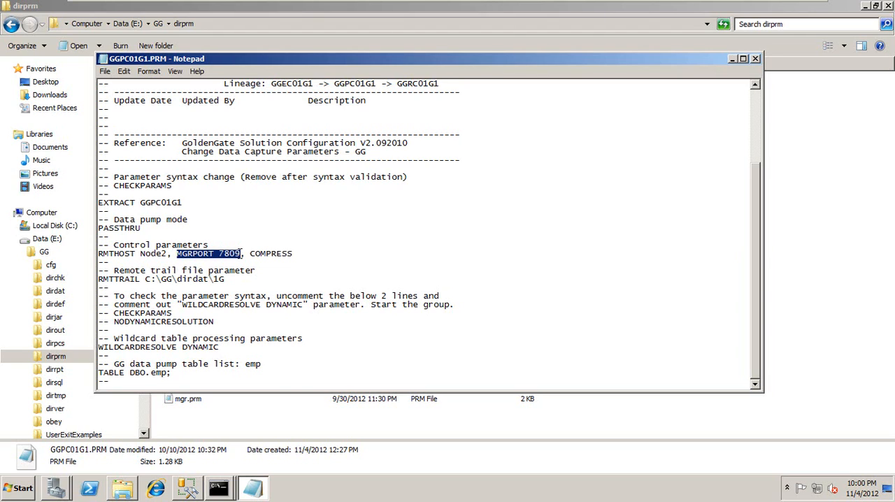
mouse_move(241, 254)
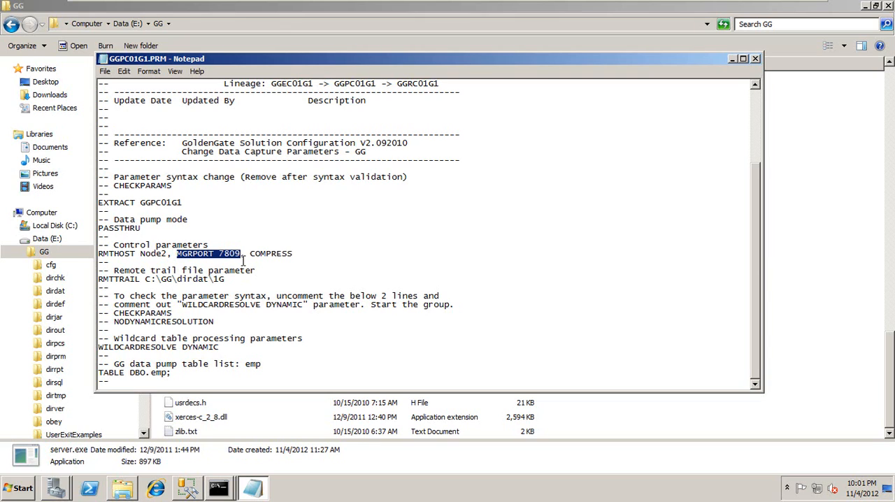
mouse_move(201, 243)
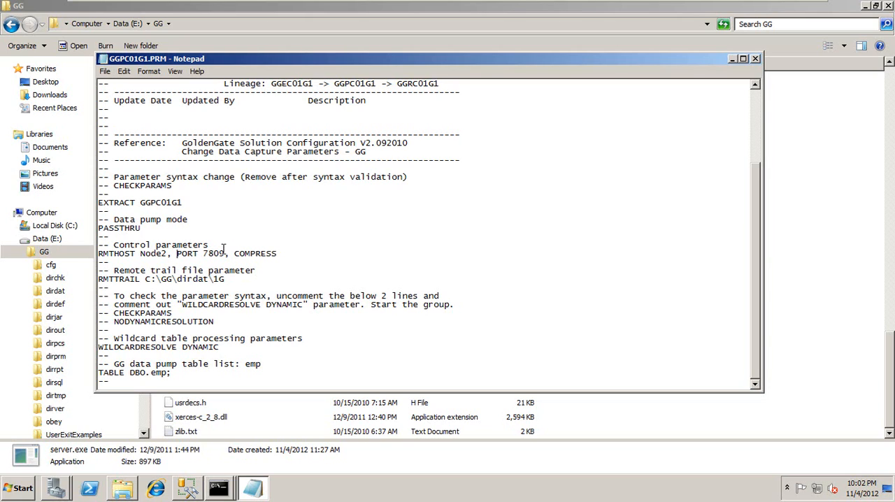
- Enter port 7843 on the RMTHOST line, then highlight the restored MGRPORT 7809 line
text(7843)
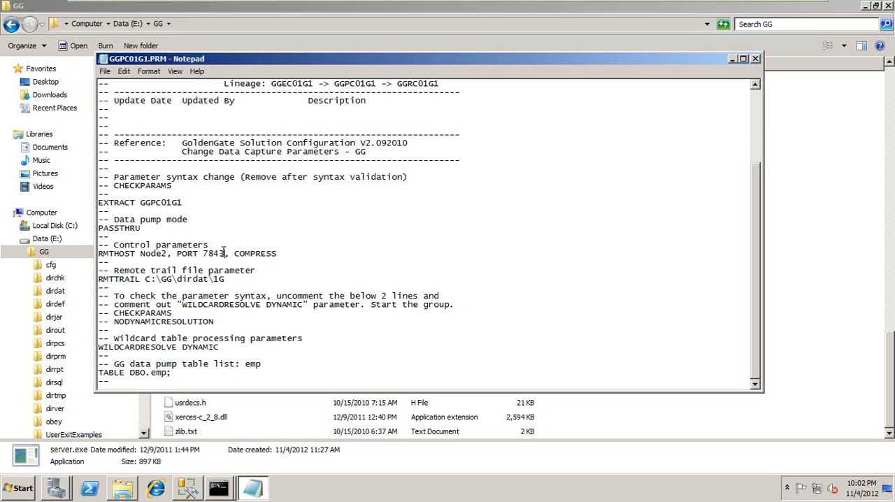
drag(176, 253, 227, 253)
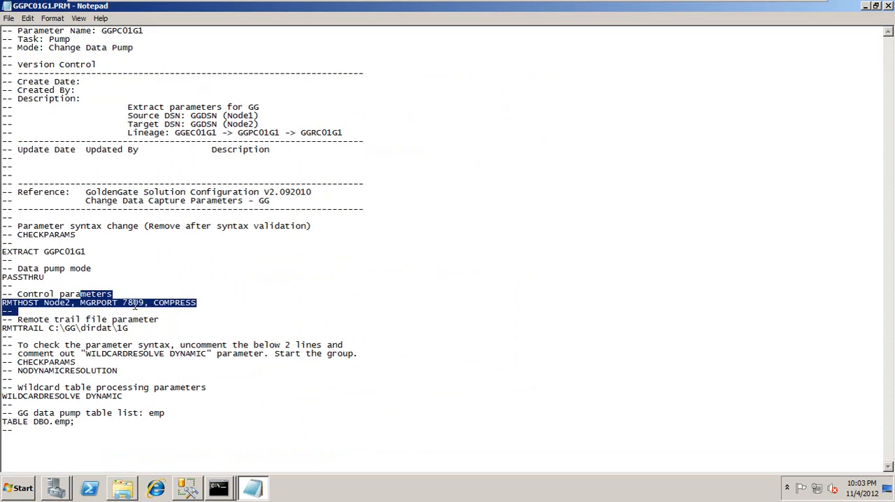
double_click(98, 302)
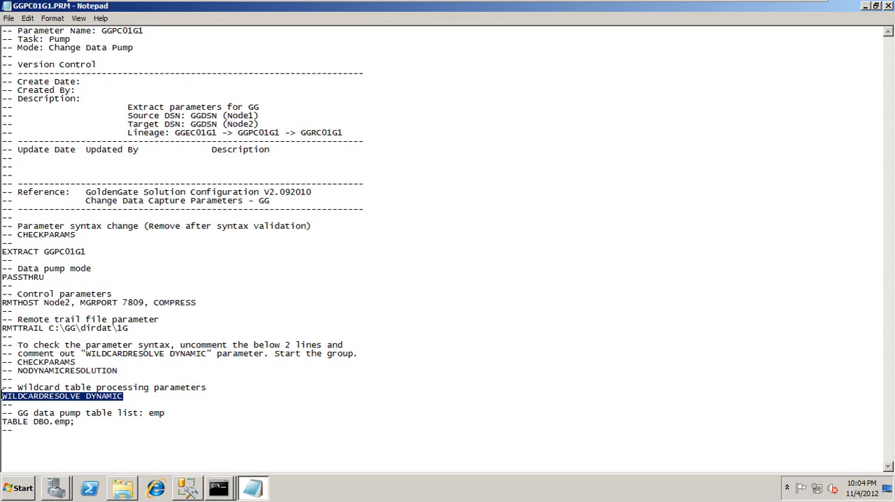
click(76, 429)
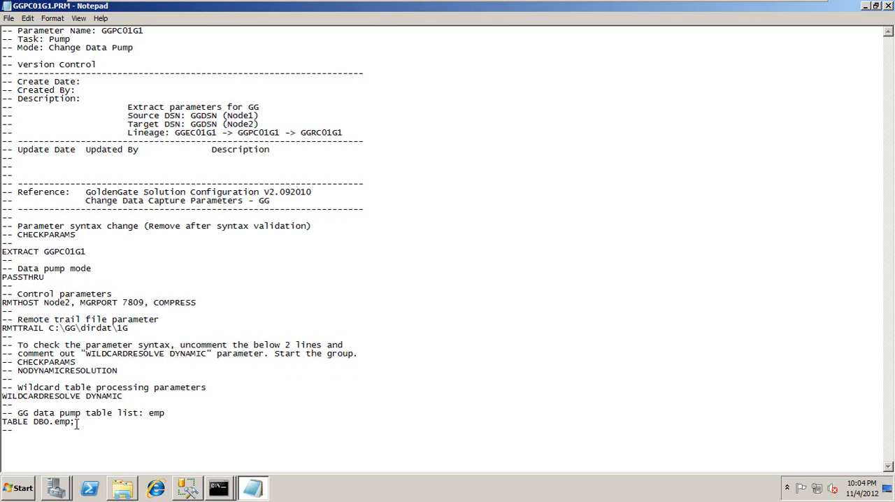
click(124, 395)
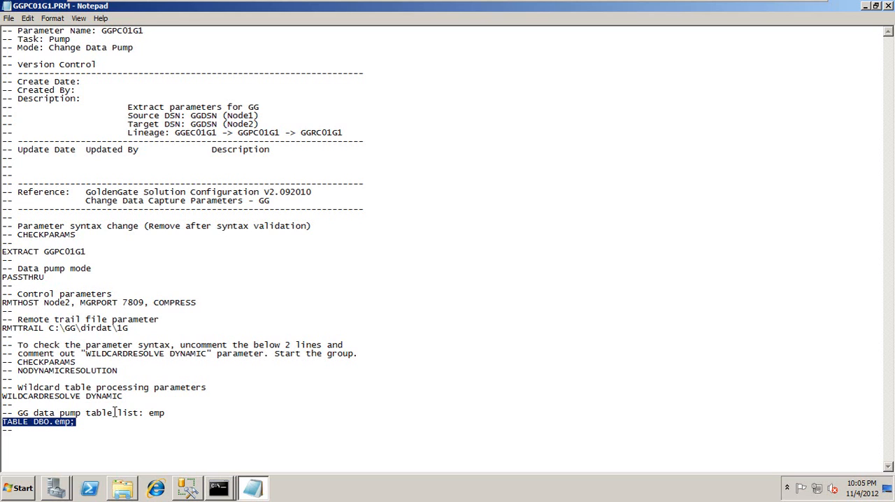
double_click(135, 301)
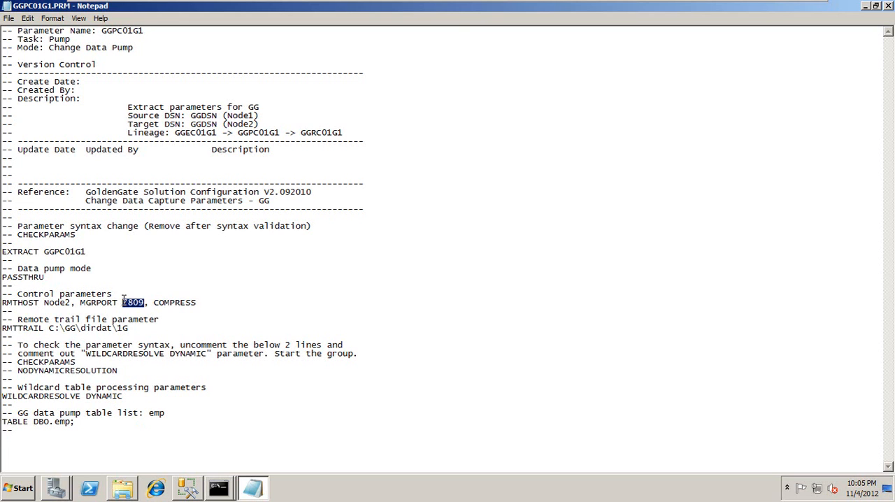
- Switch to the Node1 GGSCI command interpreter window
click(218, 487)
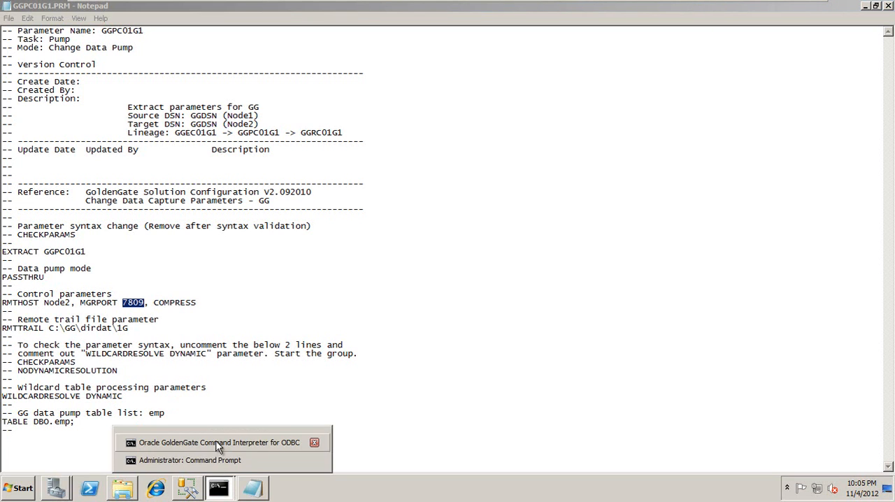
click(218, 442)
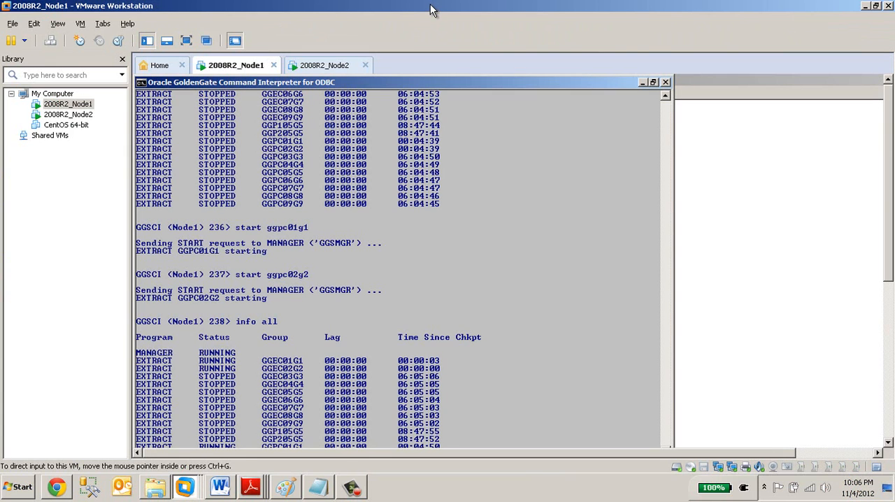
click(219, 487)
text(SEND MANAGER CHILDSTATUS DEBUG)
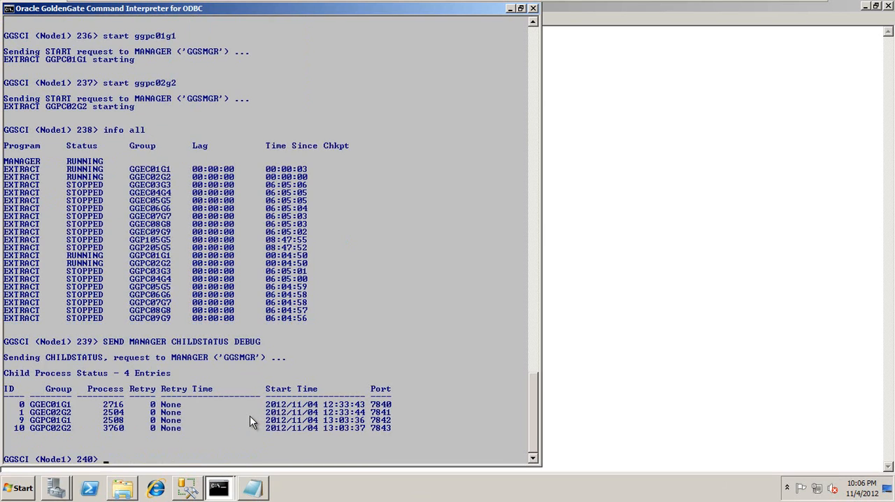
mouse_move(117, 350)
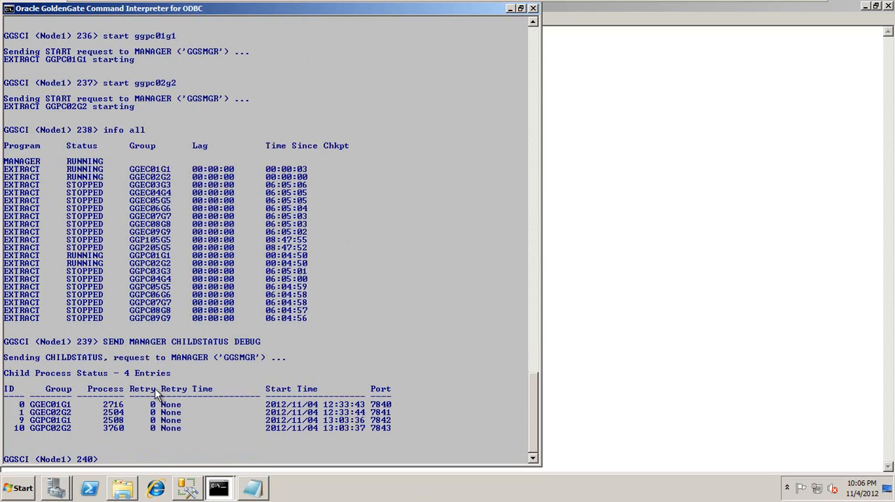
mouse_move(198, 426)
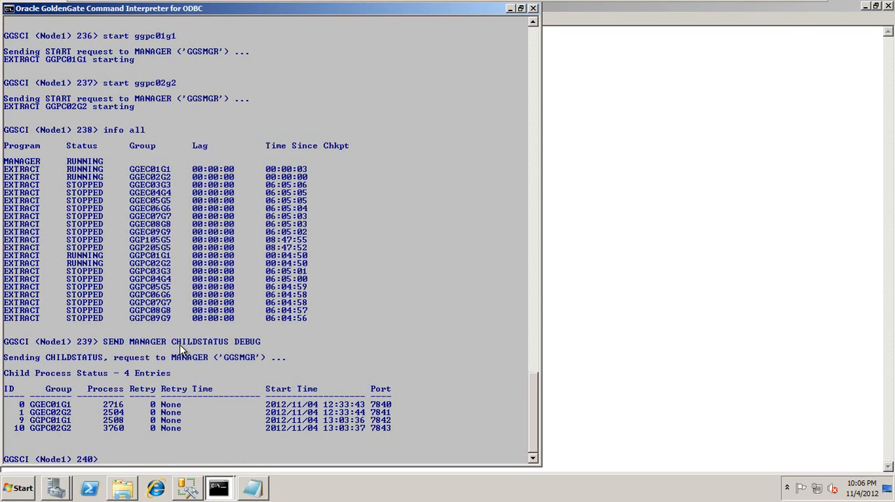
mouse_move(212, 350)
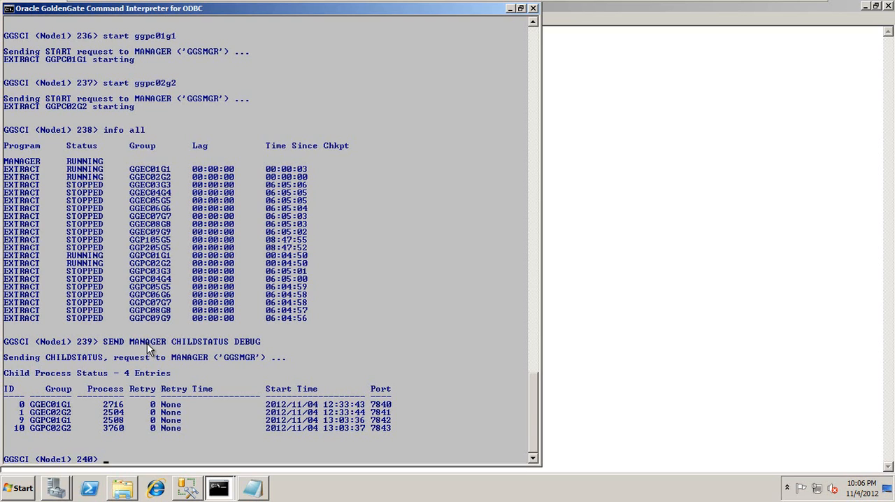
- Query the manager status with INFO MGR, confirming it runs on port 7809
text(info mgr)
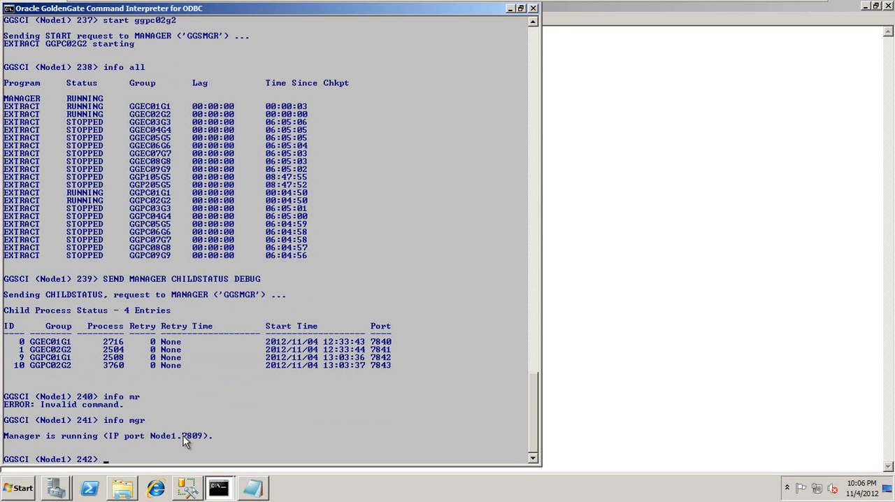
mouse_move(202, 442)
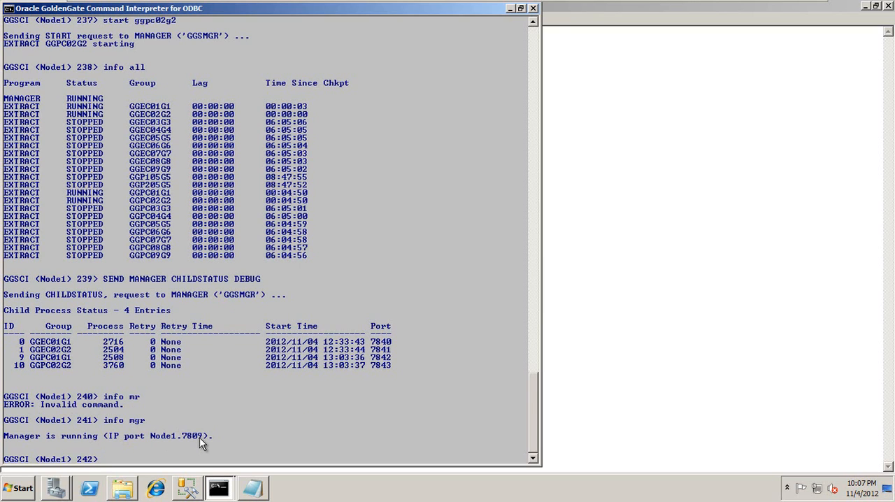
text(info mr)
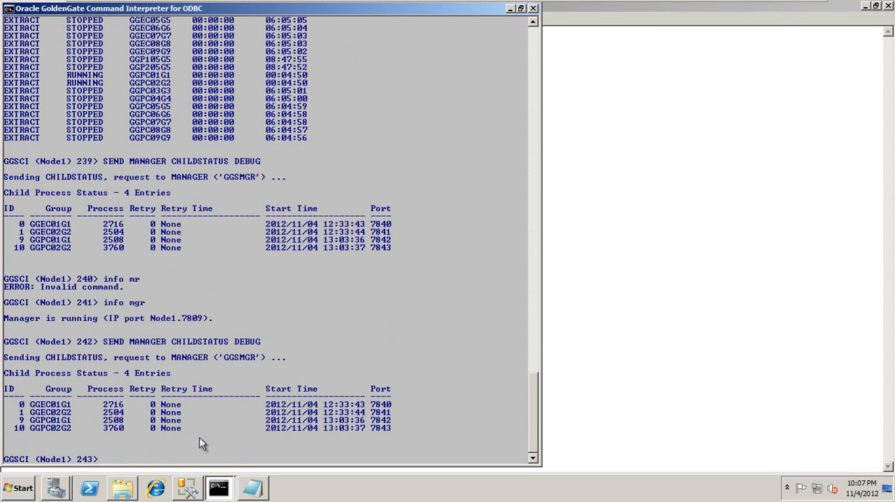
mouse_move(134, 413)
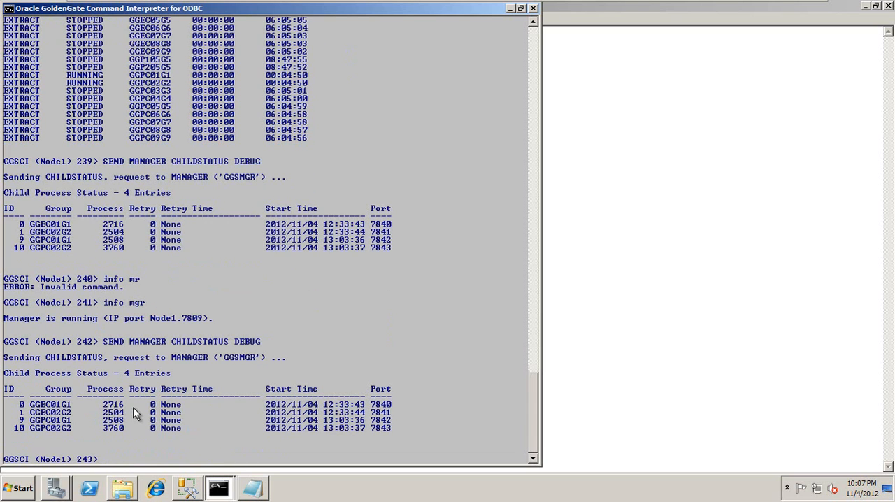
mouse_move(369, 492)
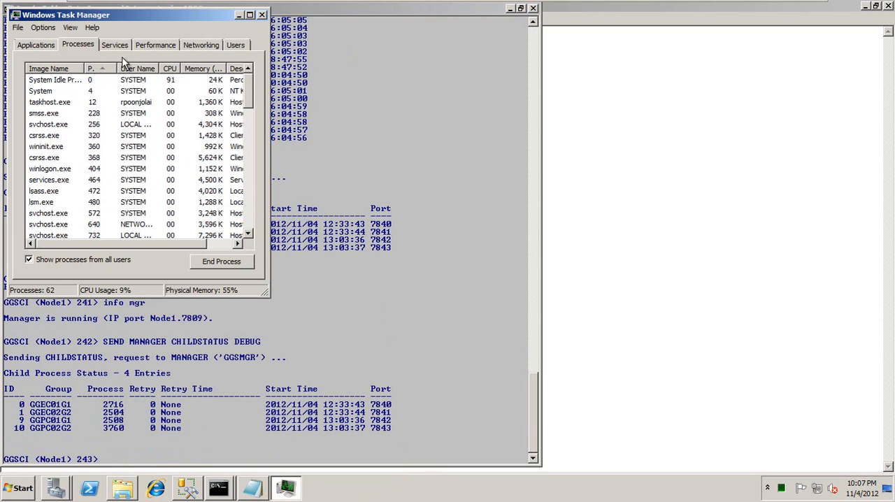
- Locate the first extract.exe entry in Task Manager's all-users process list
scroll(down, 3)
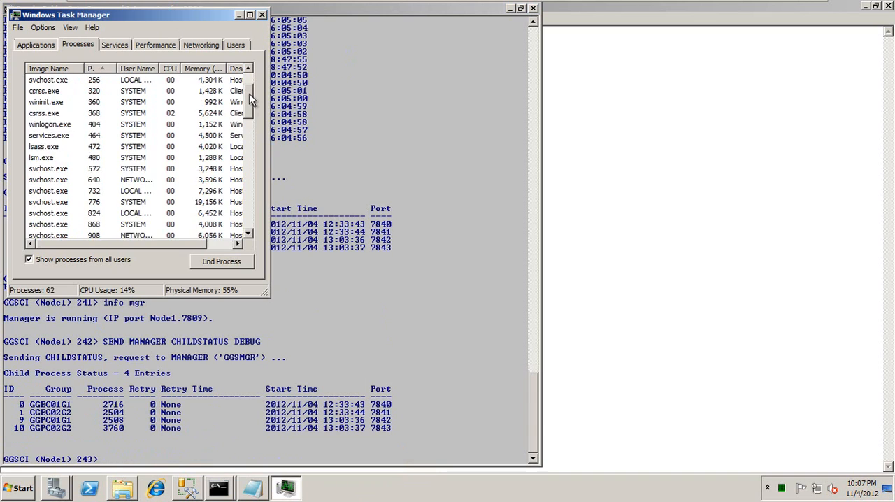
scroll(down, 3)
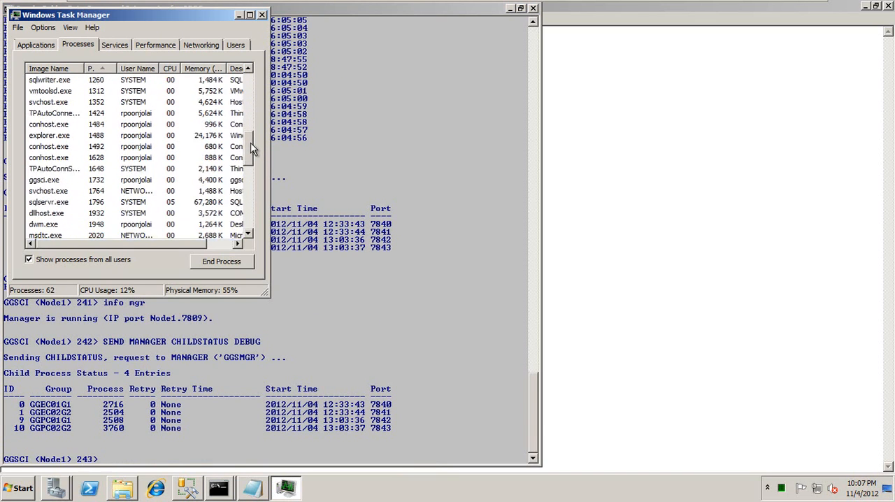
scroll(down, 3)
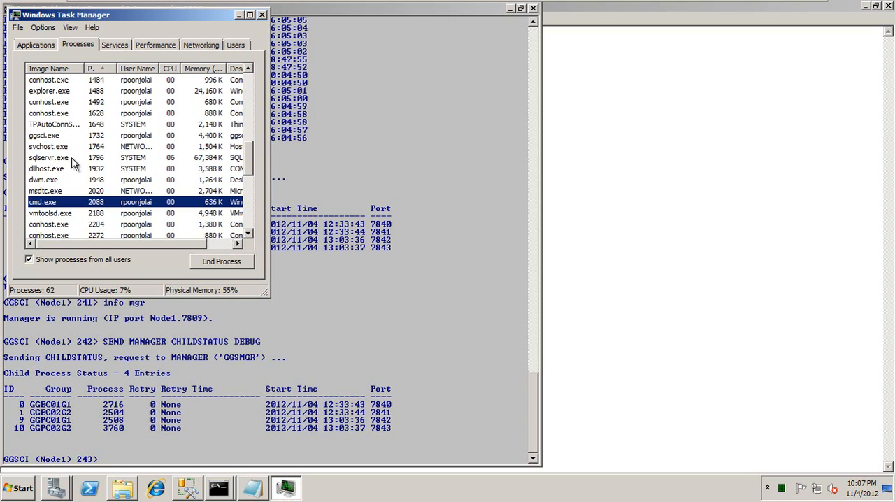
scroll(down, 3)
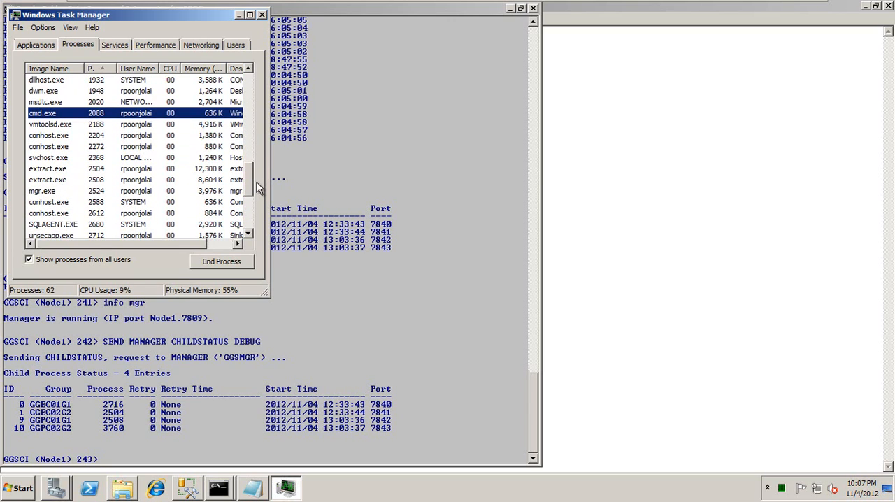
click(48, 168)
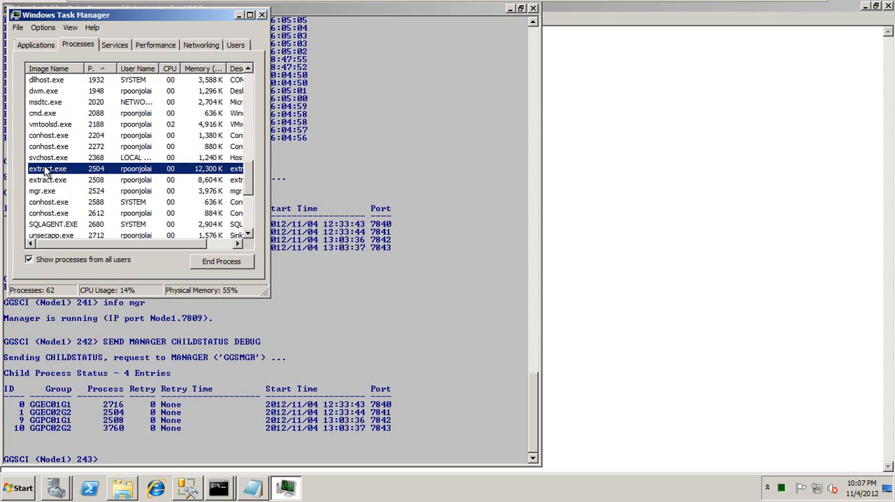
mouse_move(56, 76)
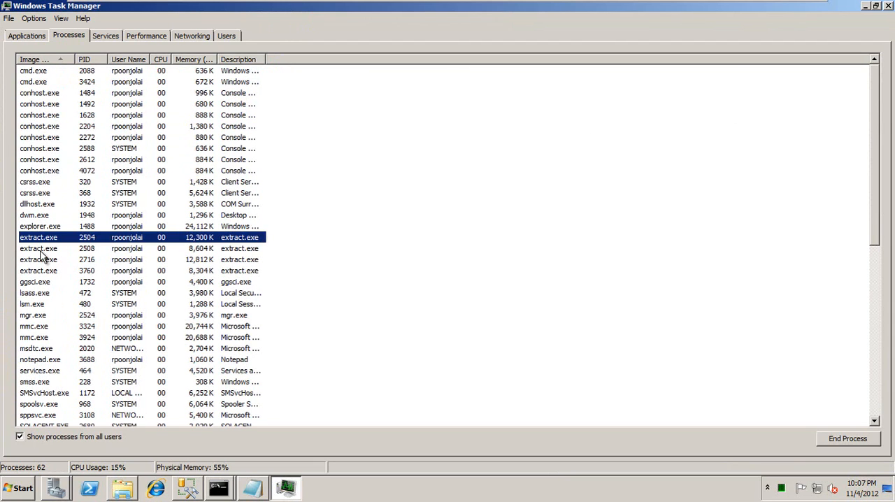
- Check the extract.exe rows with PIDs 2508 and the remaining collectors
click(40, 249)
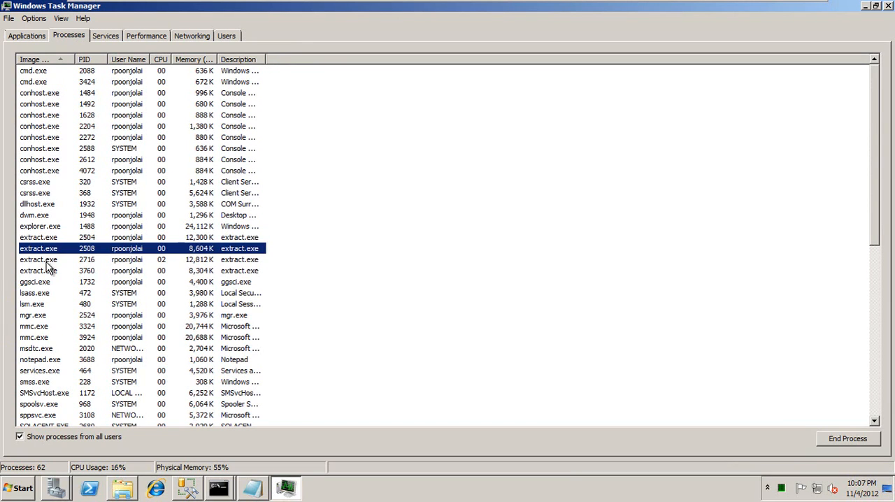
click(39, 271)
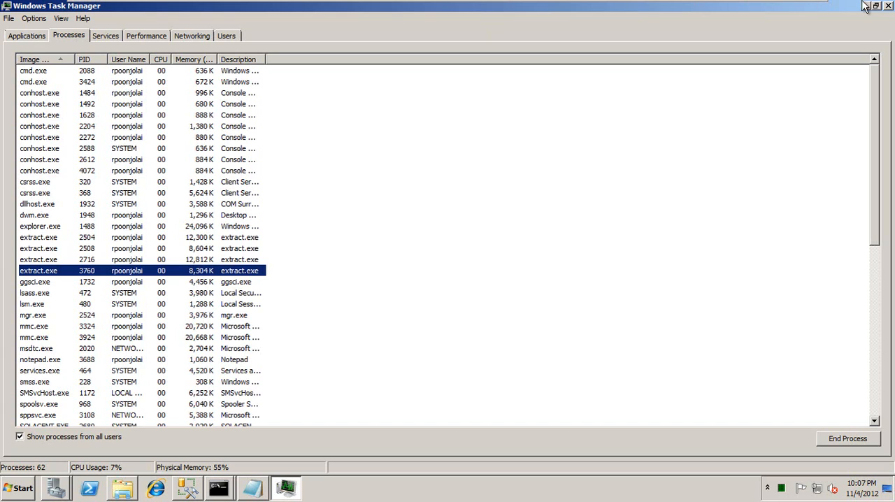
mouse_move(51, 249)
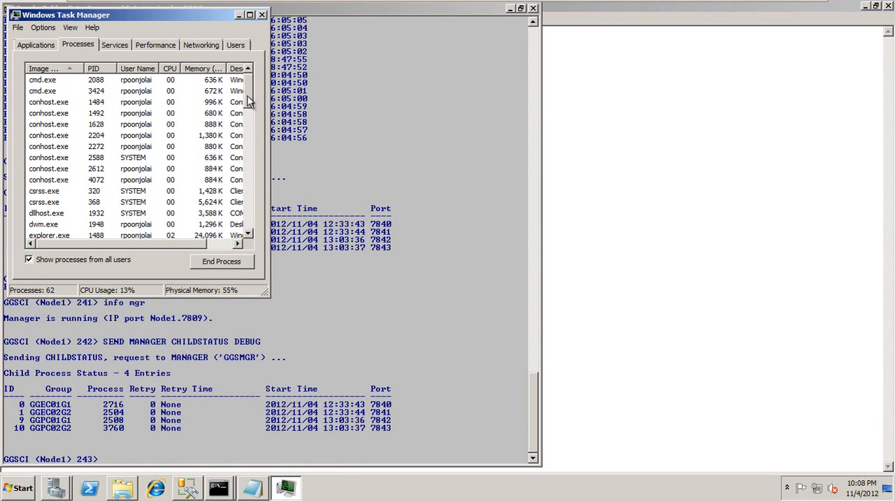
- Highlight extract.exe PID 2504 beside the GGSCI child status list
scroll(down, 3)
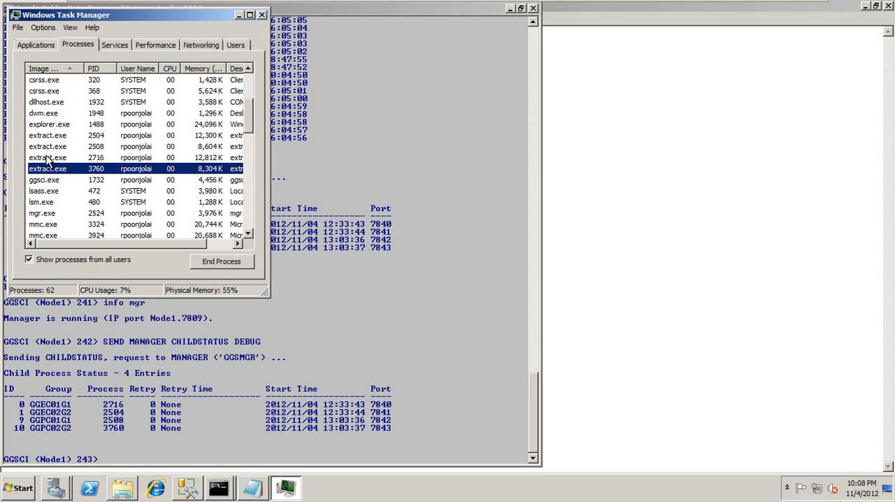
click(47, 145)
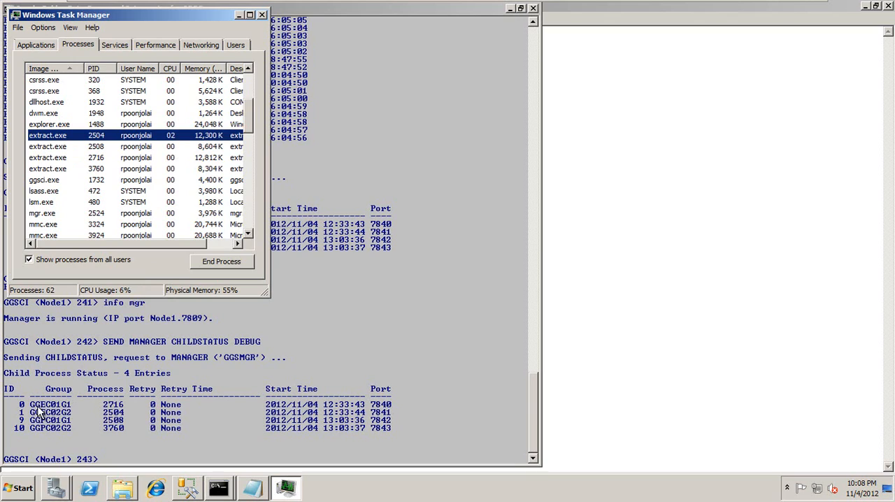
mouse_move(105, 412)
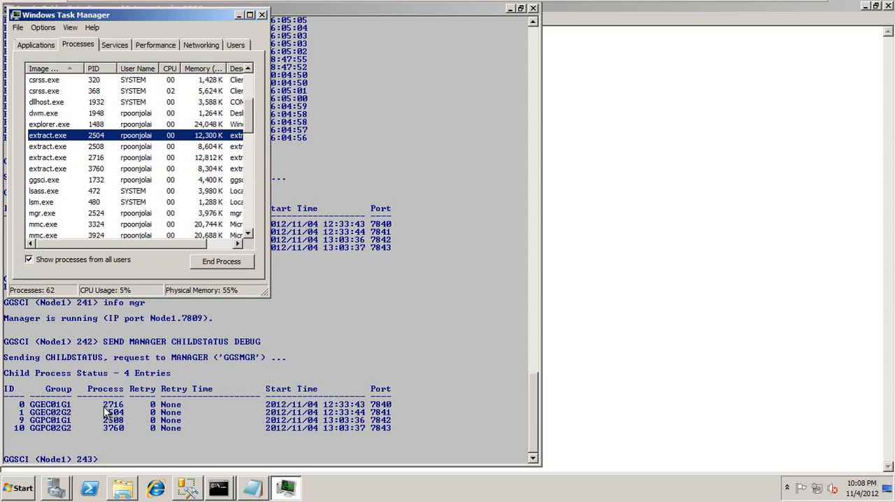
- End the extract.exe process with PID 2716 and confirm the end-process prompt
click(95, 156)
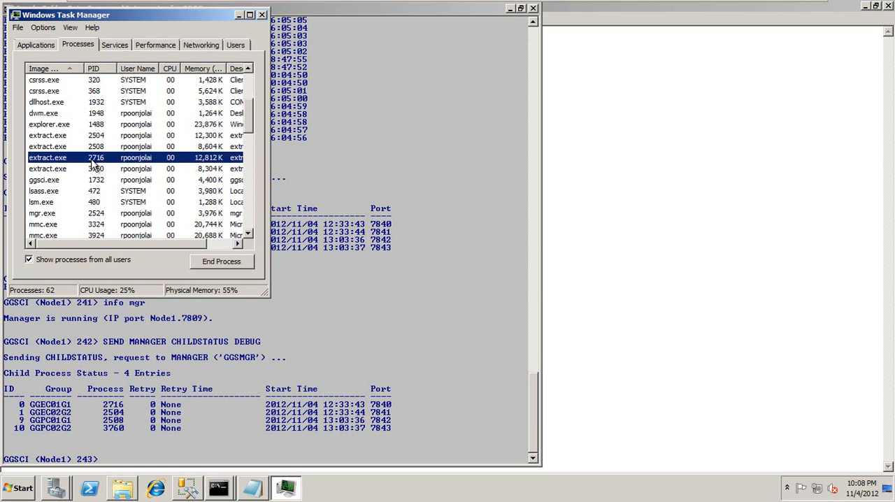
click(221, 260)
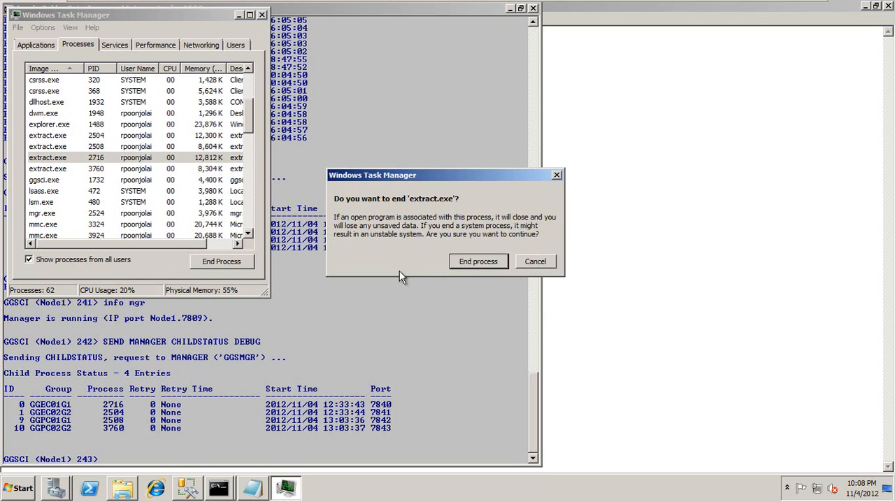
click(478, 260)
text(SEND MANAGER CHILDSTATUS DEBUG)
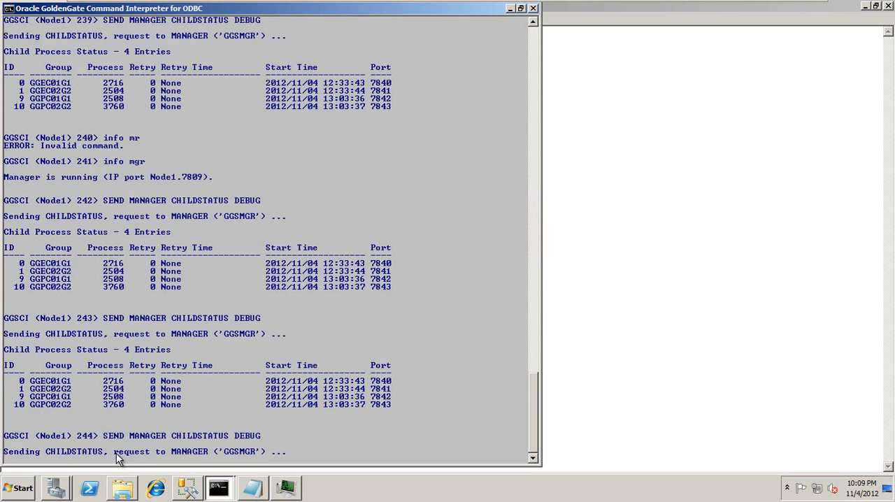
- Return to GGSCI and issue a kill of the GGEC02G2 extract process
click(285, 486)
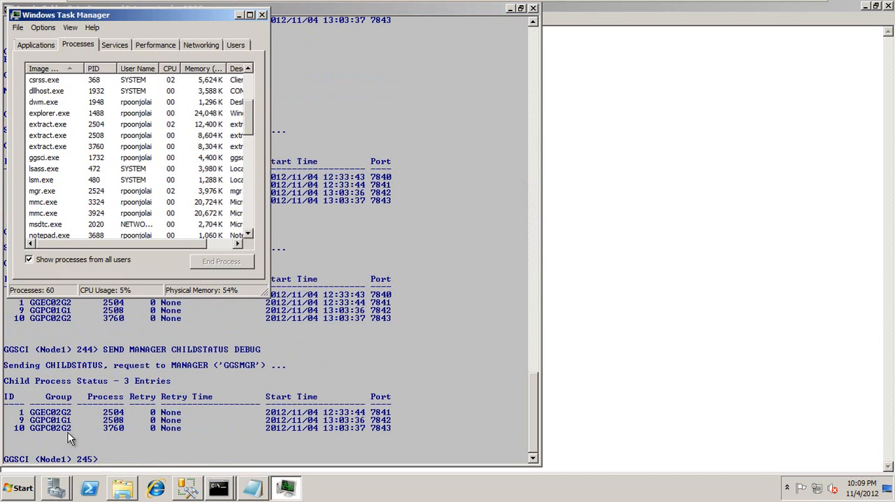
mouse_move(70, 420)
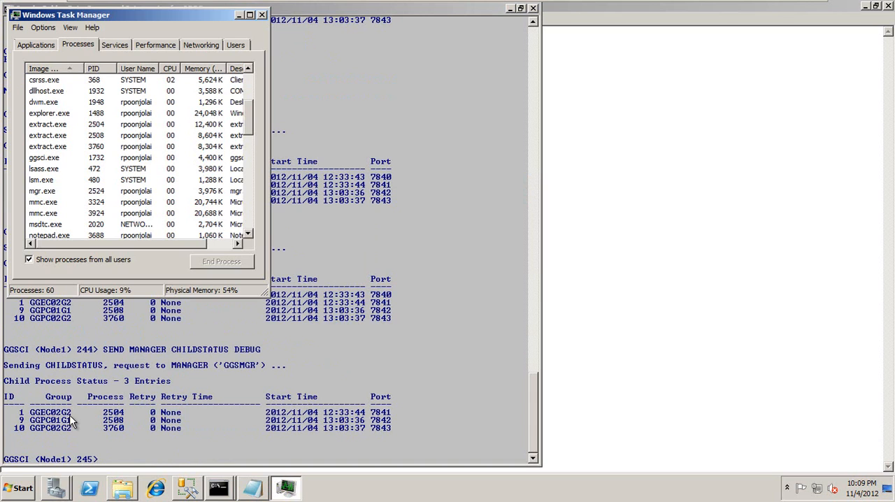
mouse_move(119, 472)
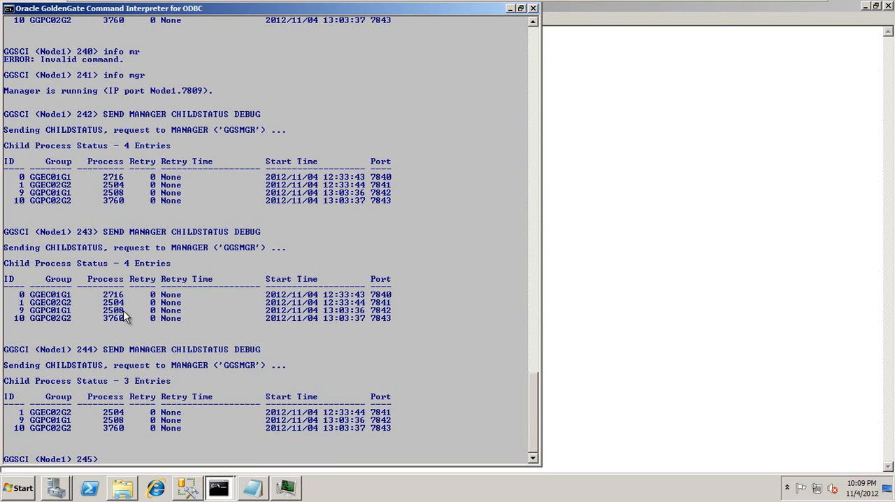
mouse_move(161, 427)
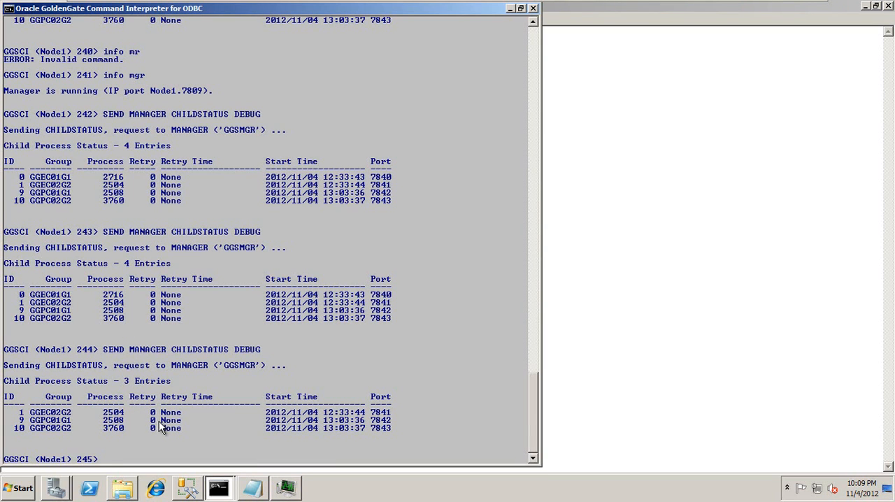
text(kill ggec02g2)
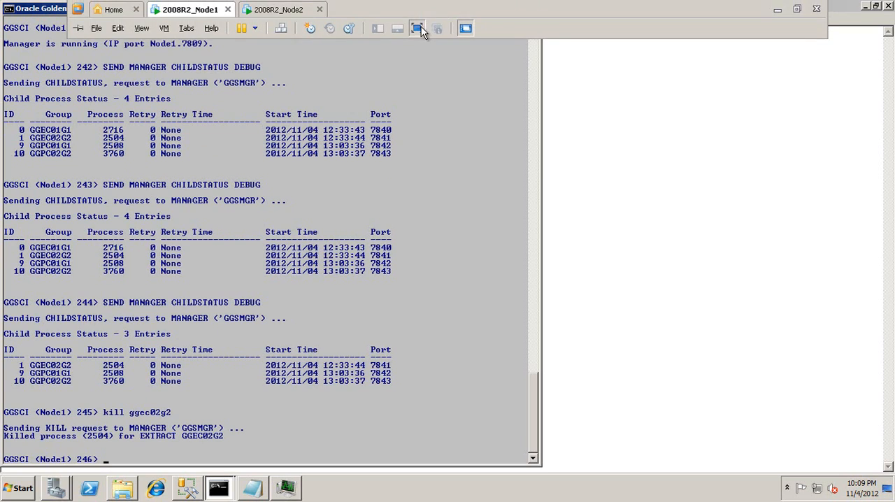
click(220, 486)
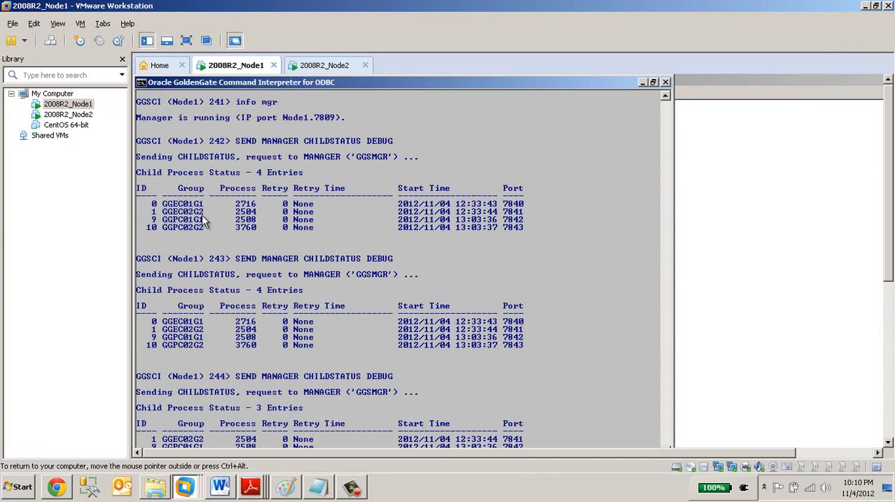
click(651, 81)
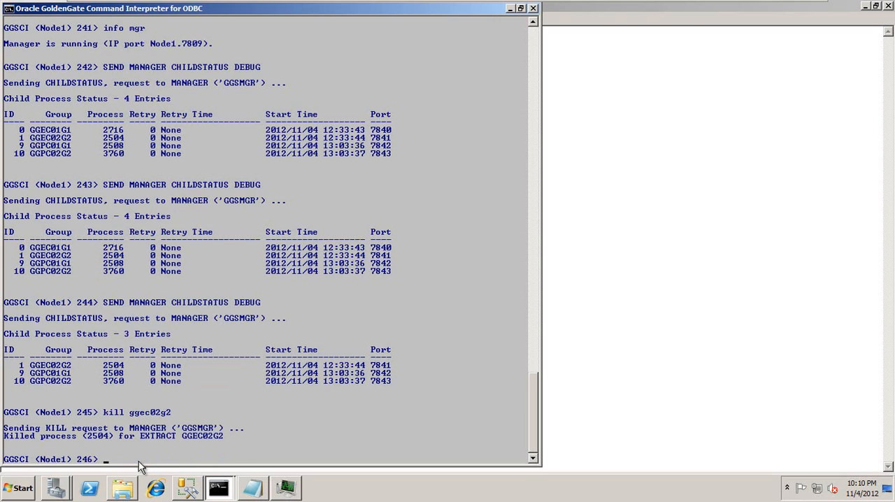
- List C:\ via 'shell dir c:\', start a nested 'shell ggsci' session and exit it
text(shell)
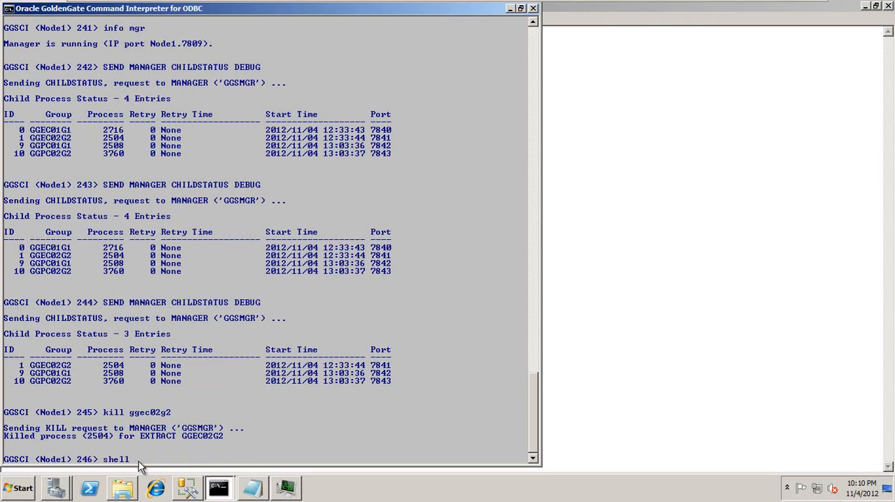
text(dir c:\)
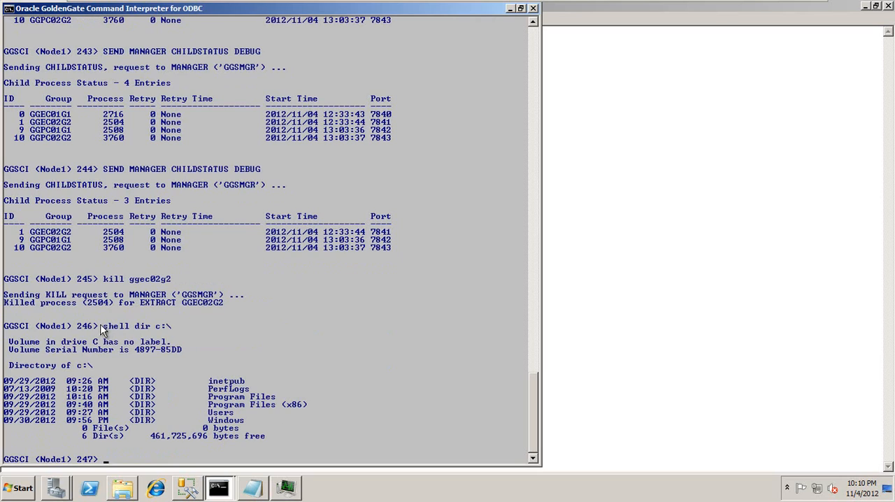
text(s)
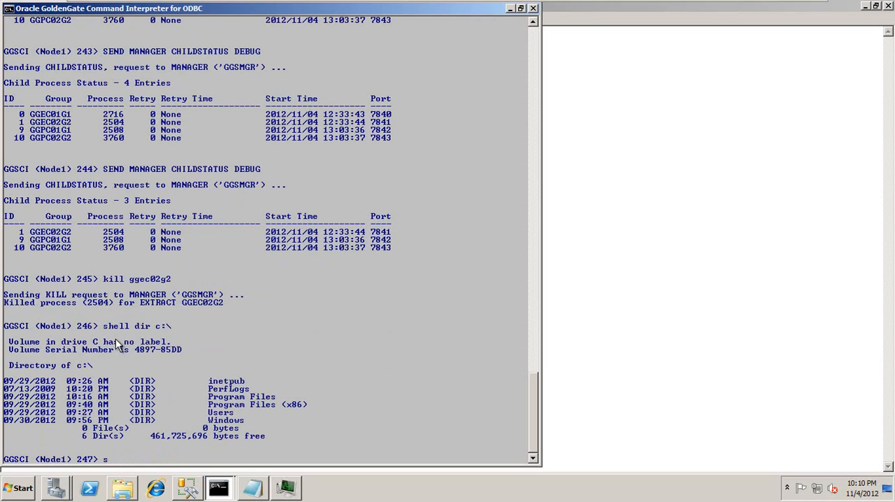
text(hell)
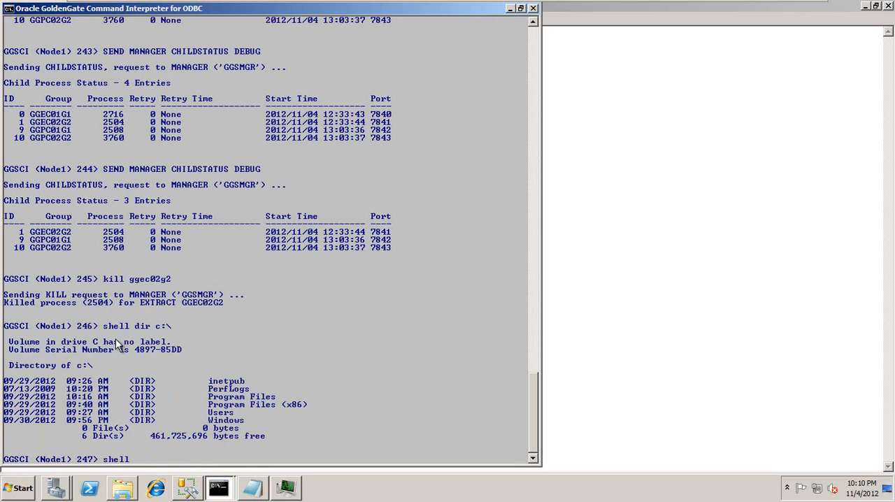
text(ggsci)
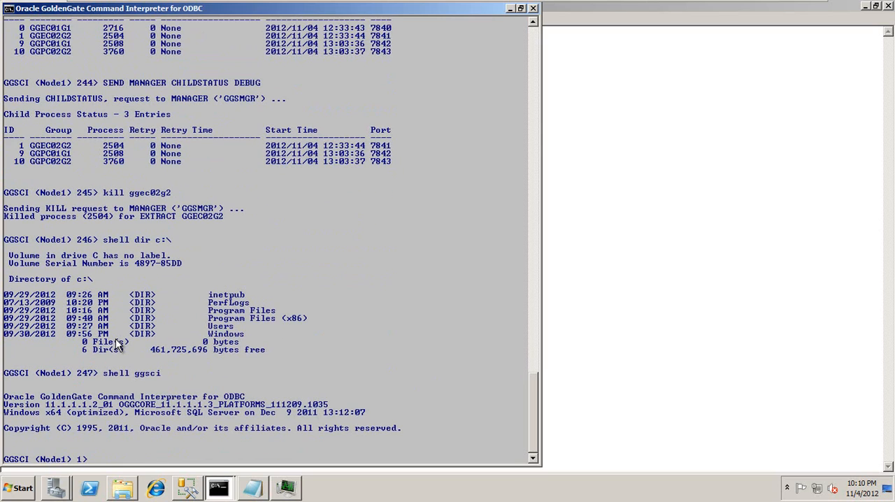
mouse_move(138, 383)
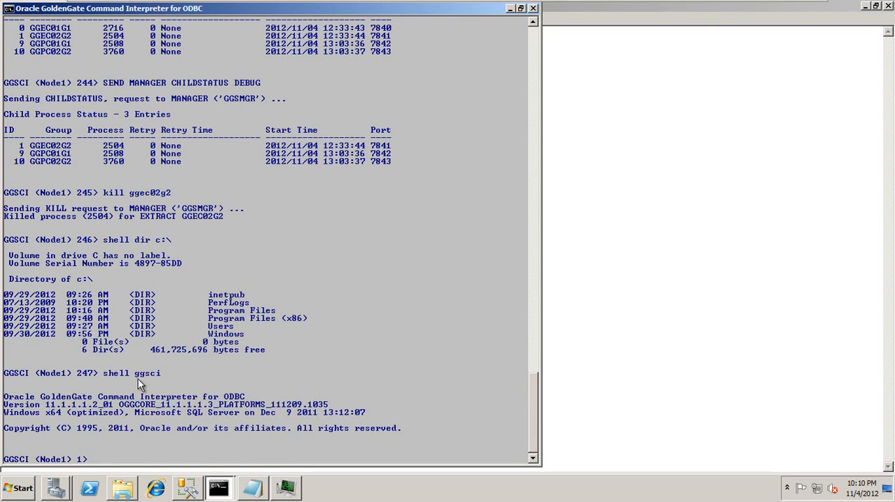
mouse_move(70, 384)
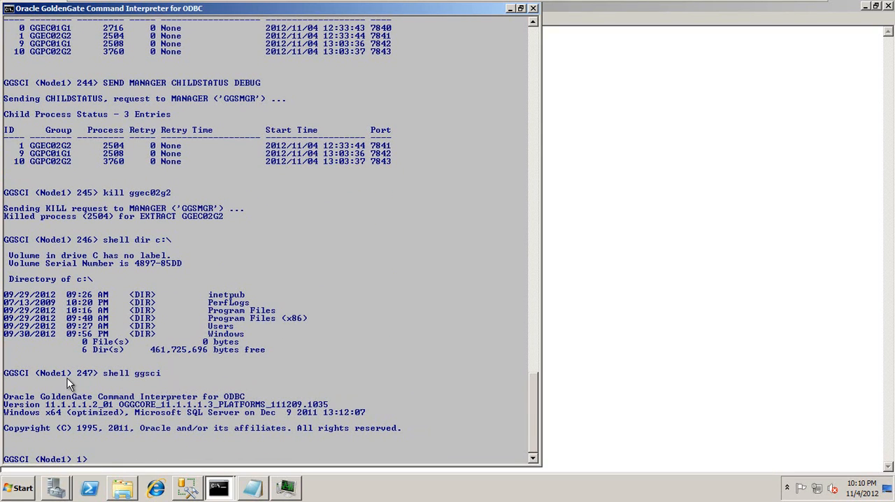
text(exit)
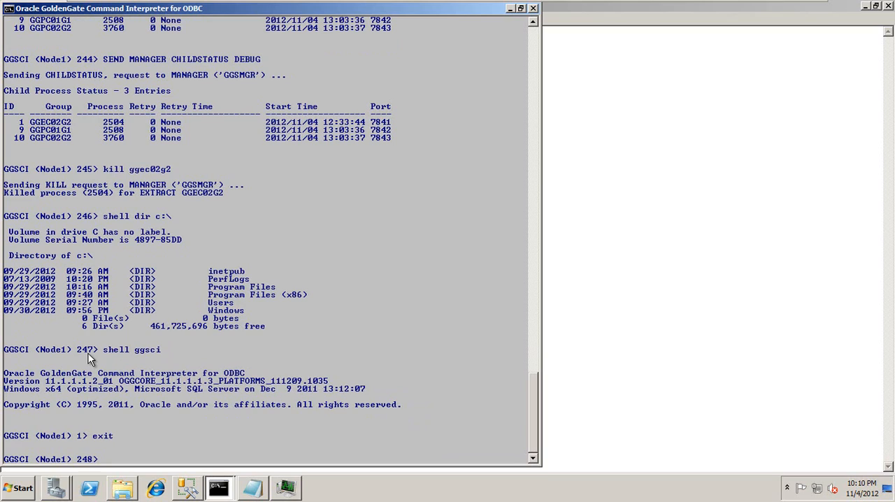
mouse_move(139, 313)
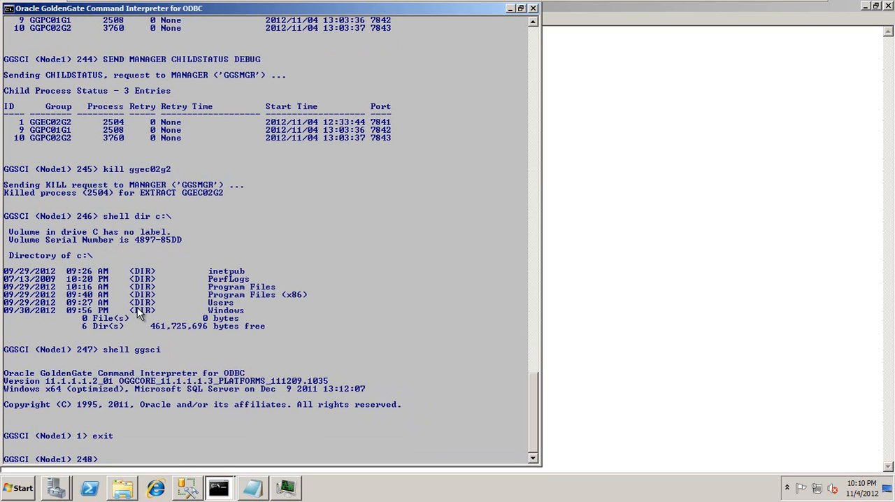
- Re-enter a nested GGSCI, run INFO MGR and paste the prepared kill command
text(shell ggsci)
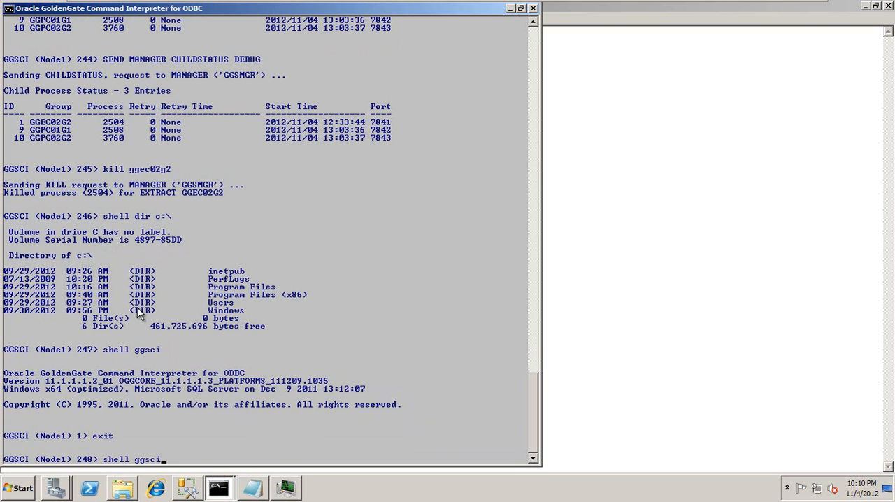
text(info mgr)
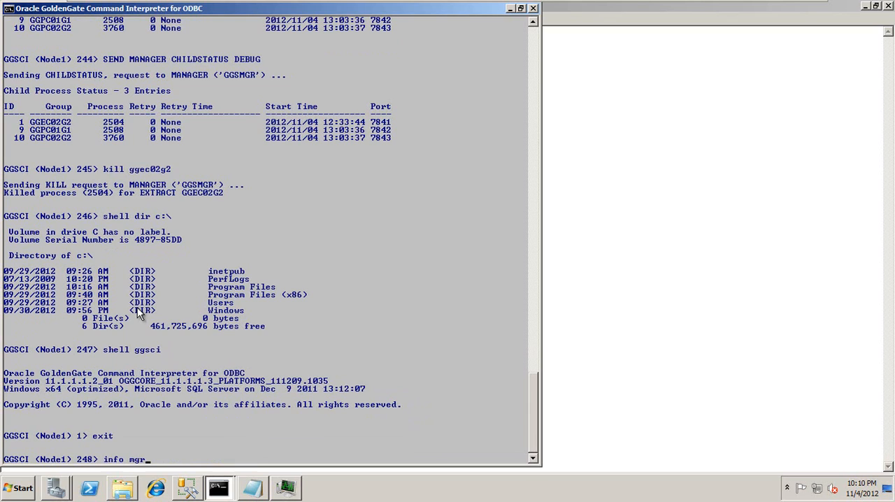
right_click(147, 311)
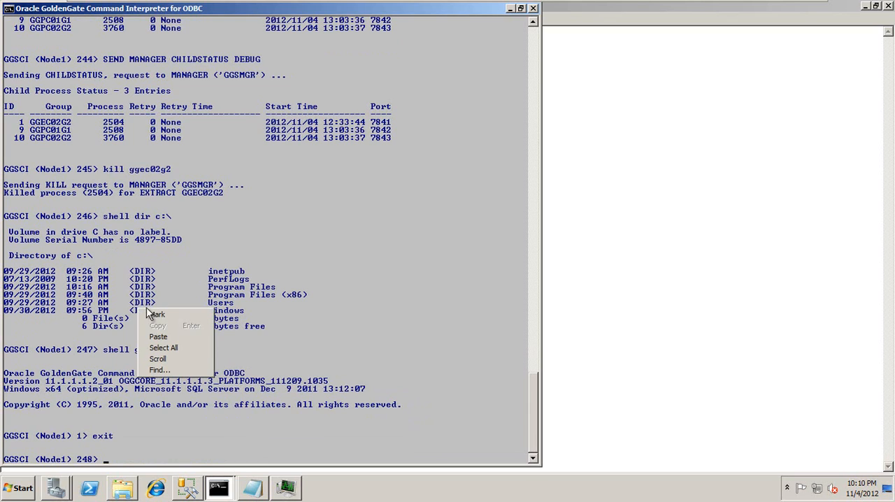
- Draft 'shell taskkill /pid ... /f' for PID 2508 and discard the unfinished line
text(shell taskkill /pid 3444 /f)
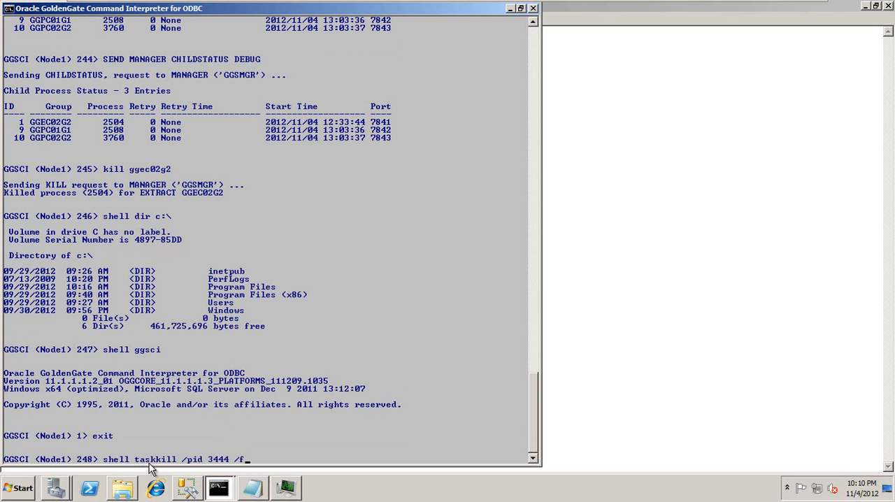
mouse_move(177, 467)
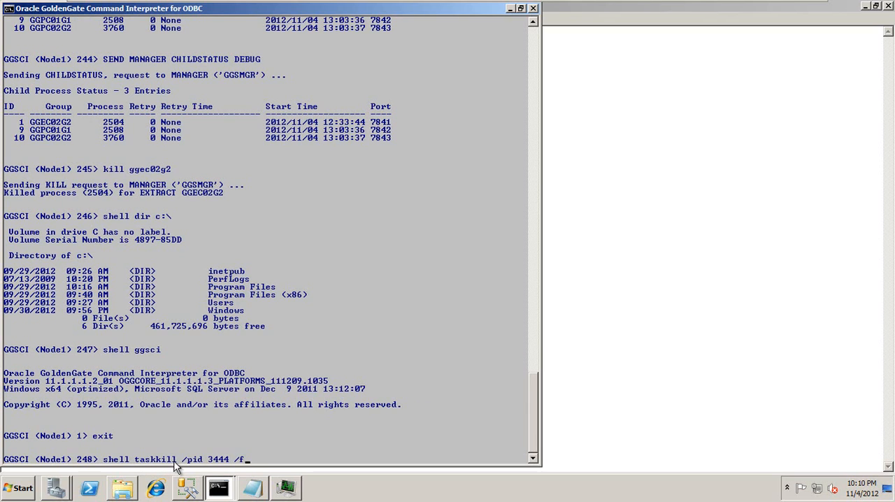
mouse_move(222, 464)
text(SEND MANAGER CHILDSTATUS DEBUG)
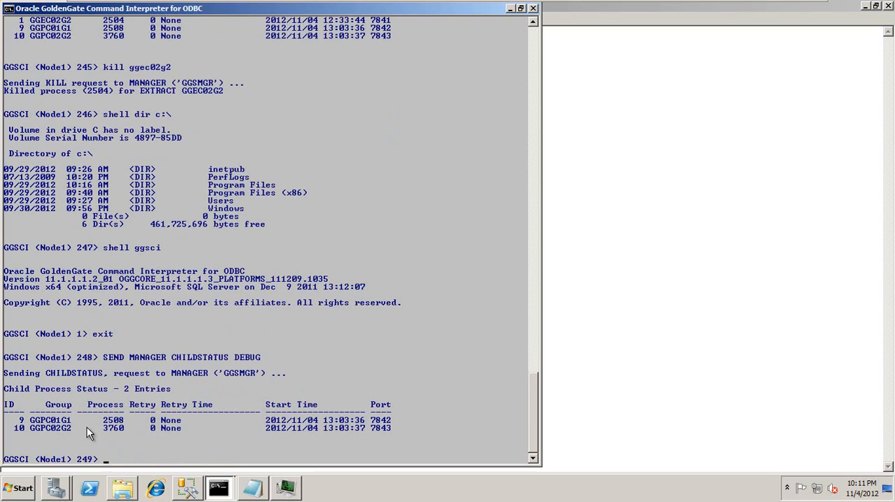
right_click(89, 431)
text(kill)
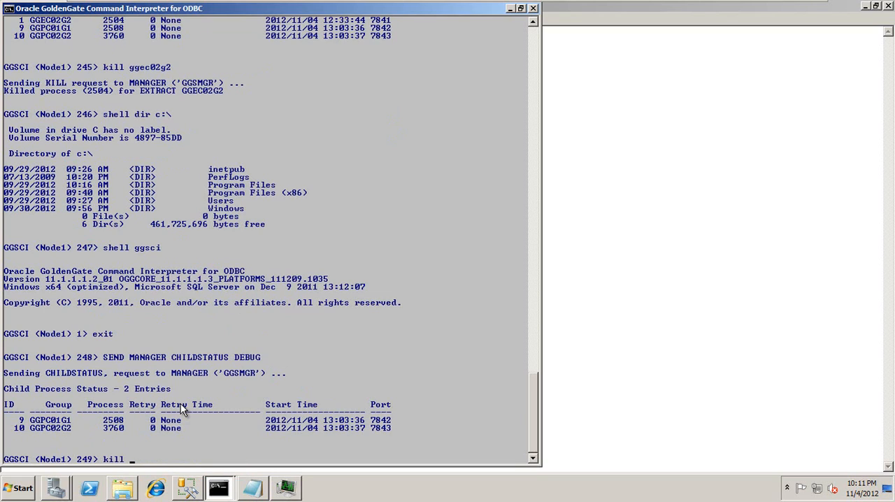
text(2508)
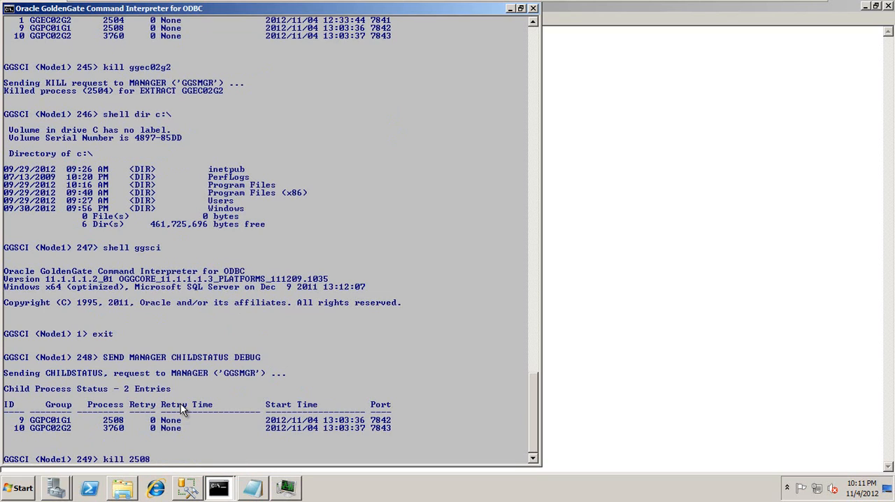
key(enter)
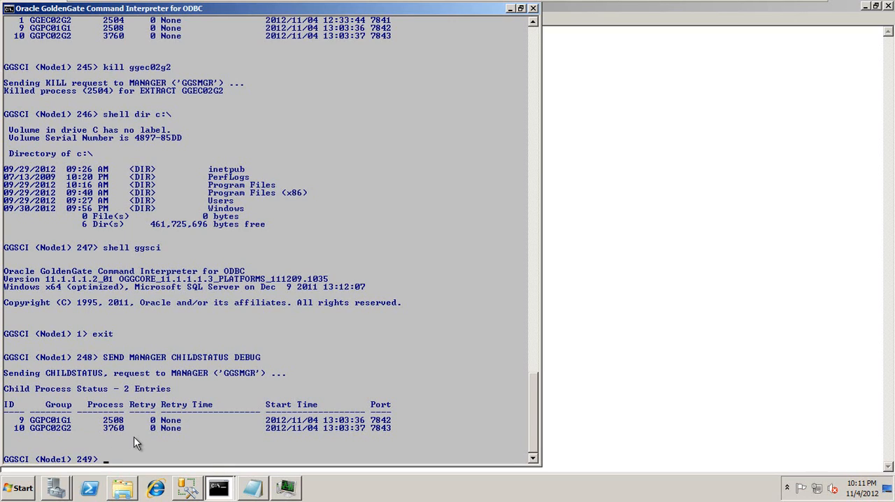
- Run 'shell taskkill /pid 2508 /f' and recheck the manager's child status
right_click(137, 442)
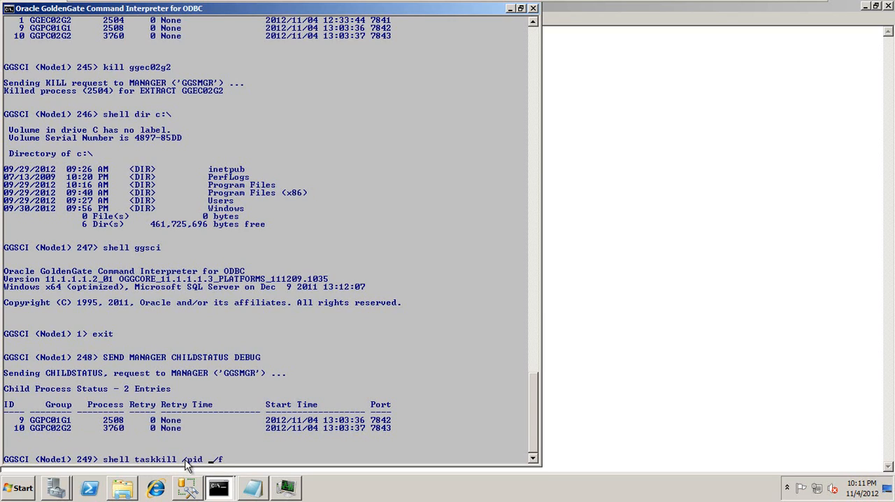
text(2508)
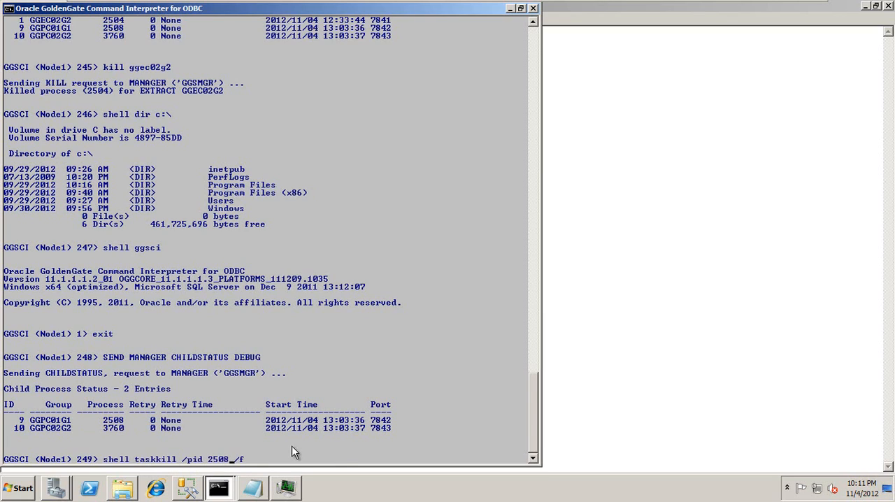
mouse_move(237, 473)
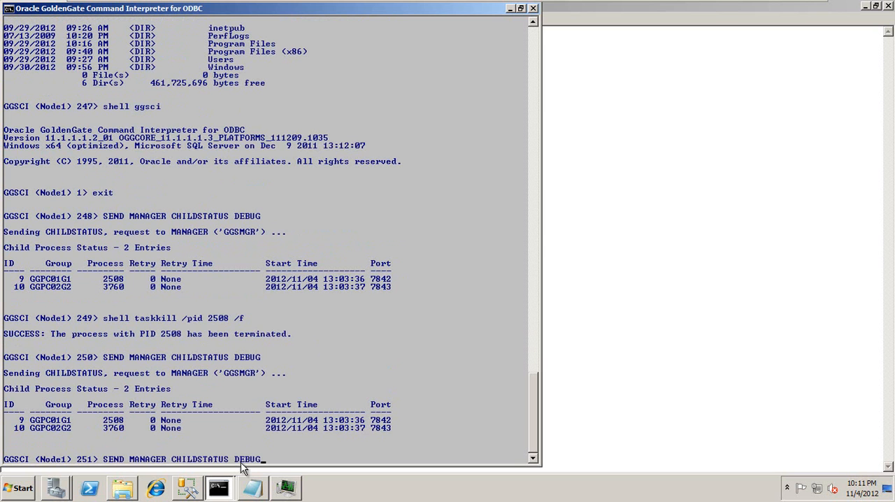
key(Return)
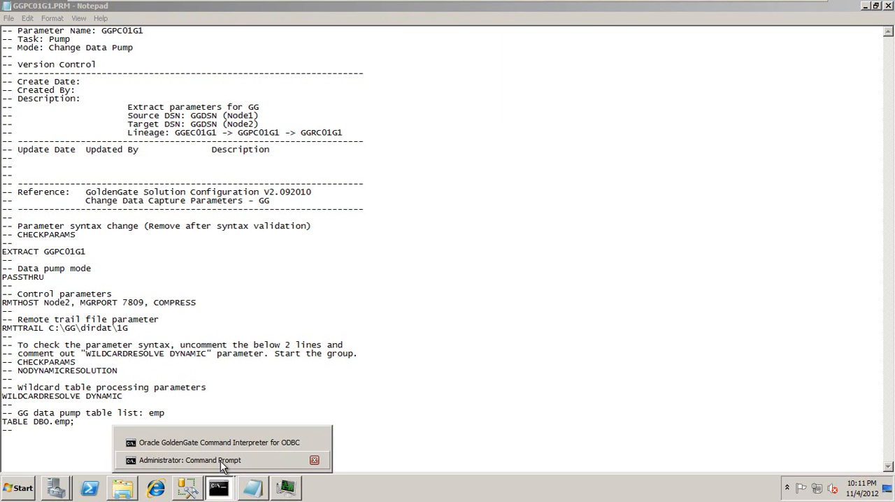
- Check child status shows only GGPC02G2, then start the GGPC01G1 pump and confirm it is RUNNING
click(218, 442)
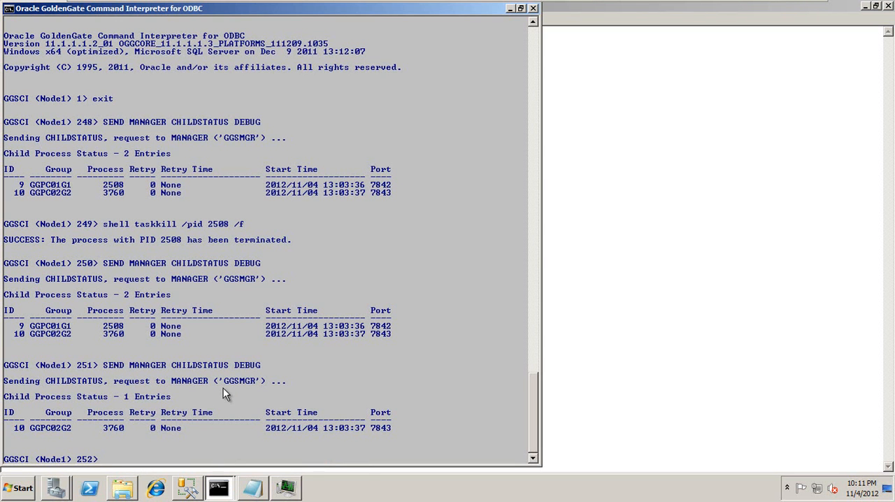
text(info all)
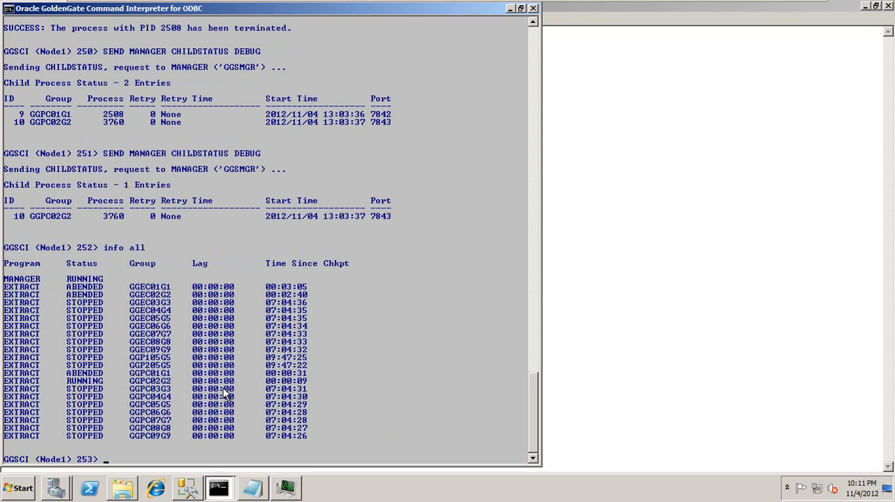
text(start ggpc01g1)
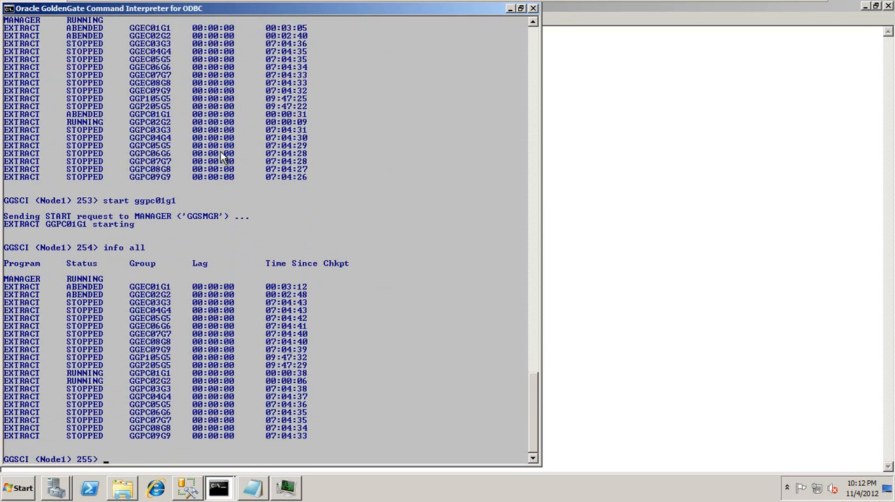
- Retitle the console window to Node1 using 'shell title Node1'
text(Title)
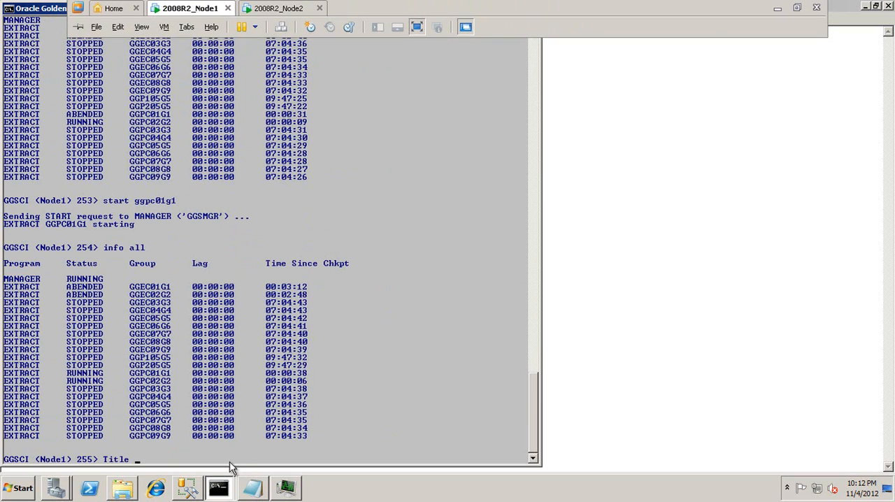
text(Node1)
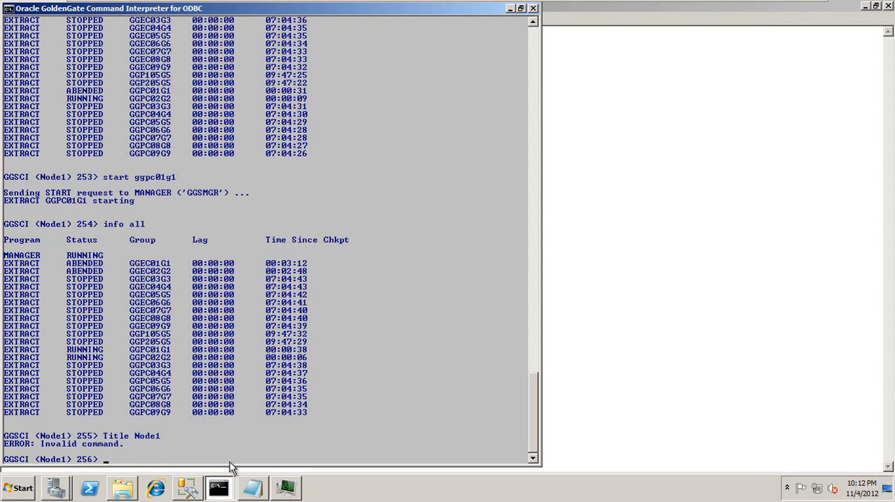
text(shell t)
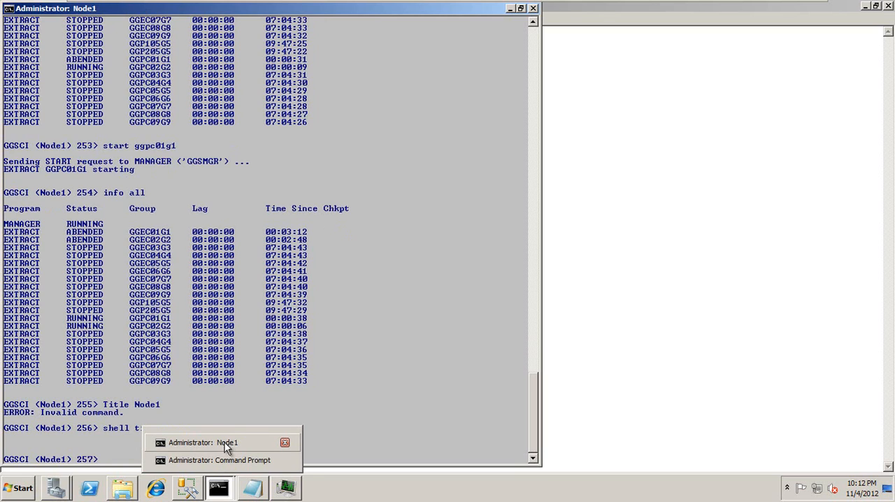
- Launch a new Command Prompt sitting at C:\
click(17, 487)
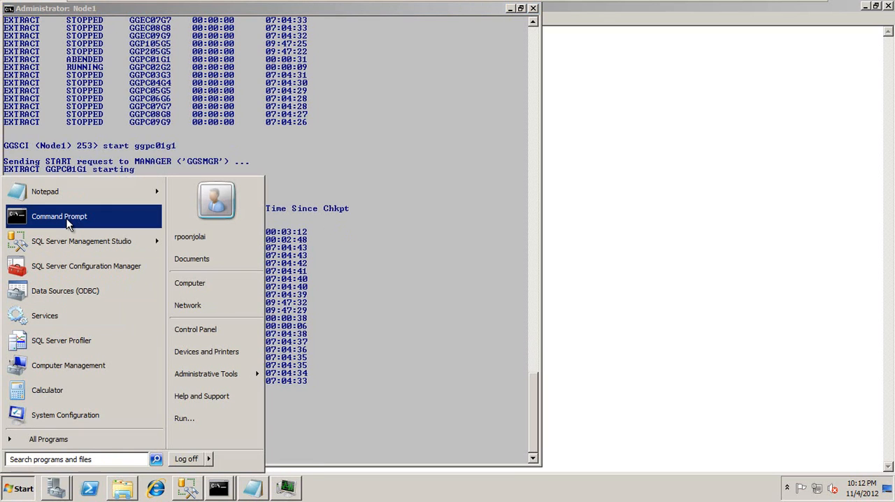
click(59, 215)
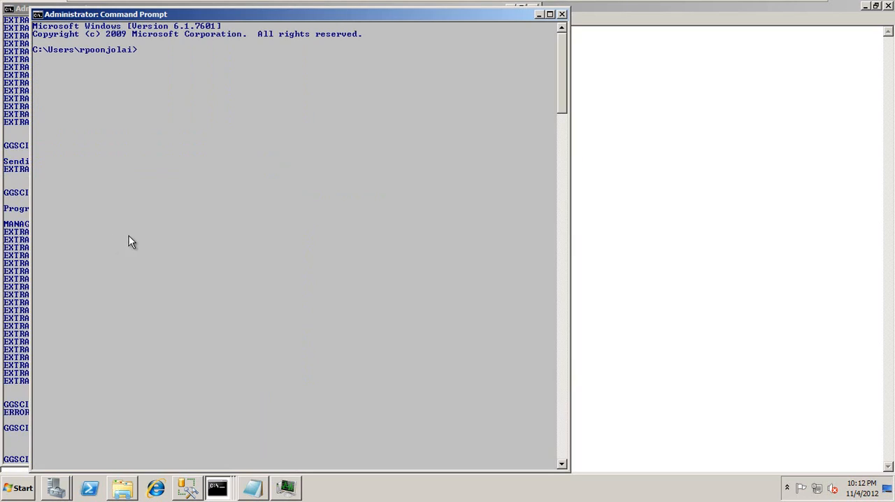
text(cd)
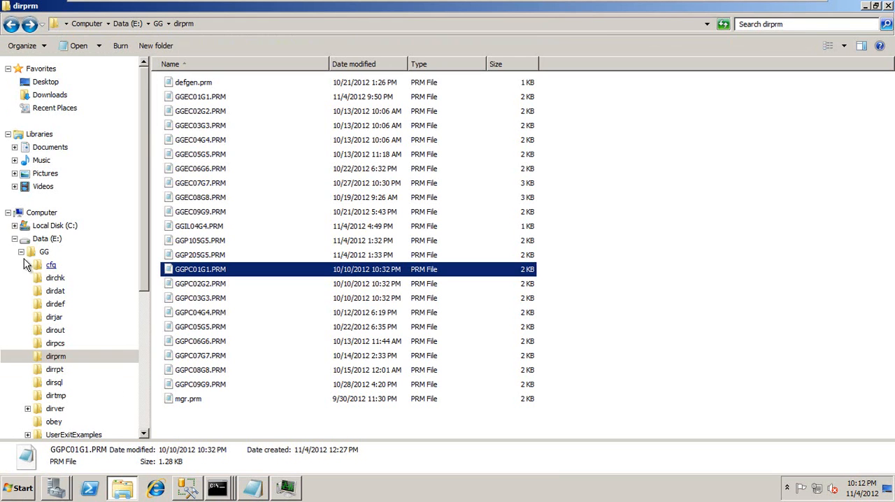
- Browse Explorer to the psexec folder under Useful_utilities, then return to the Command Prompt
click(44, 252)
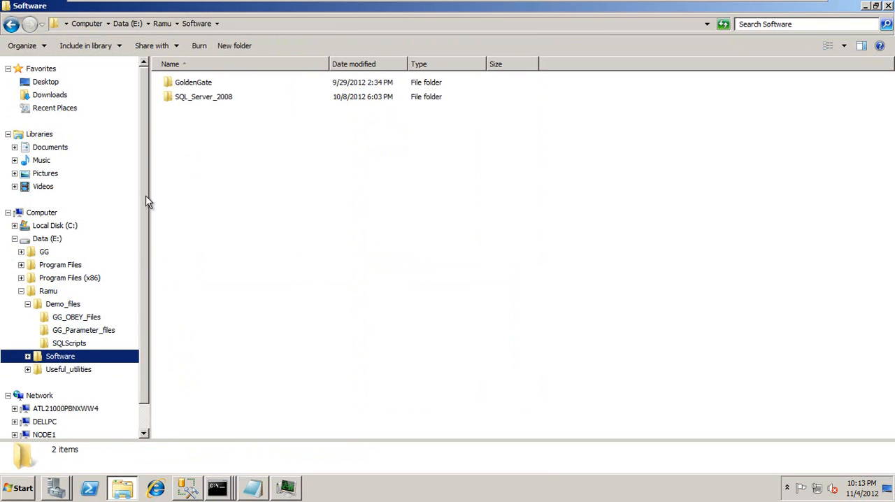
click(28, 369)
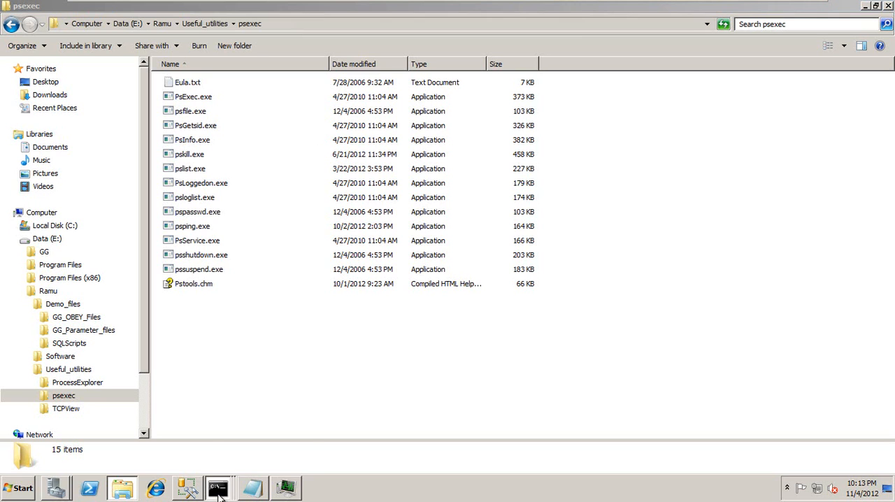
click(218, 487)
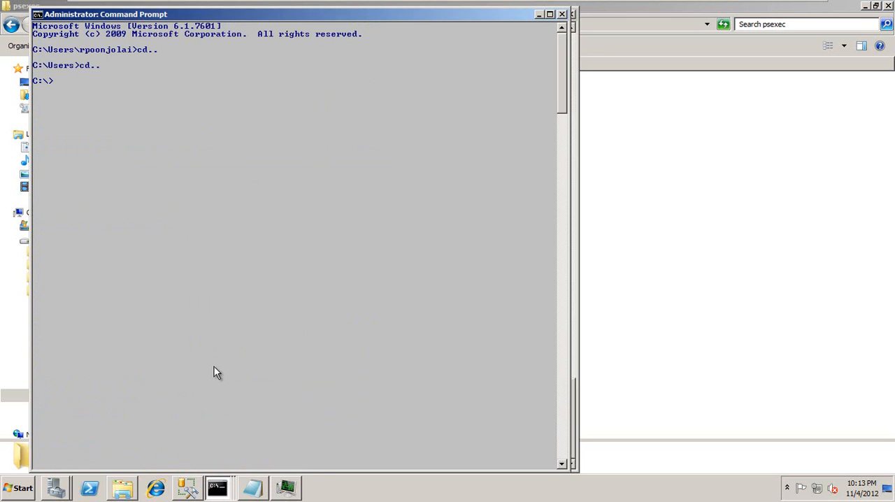
- Change to E:\Ramu\Useful_utilities\psexec and run 'psexec \\node2 cmd' for a remote node2 shell
text(E:\Ramu\Useful_utilities\psexec)
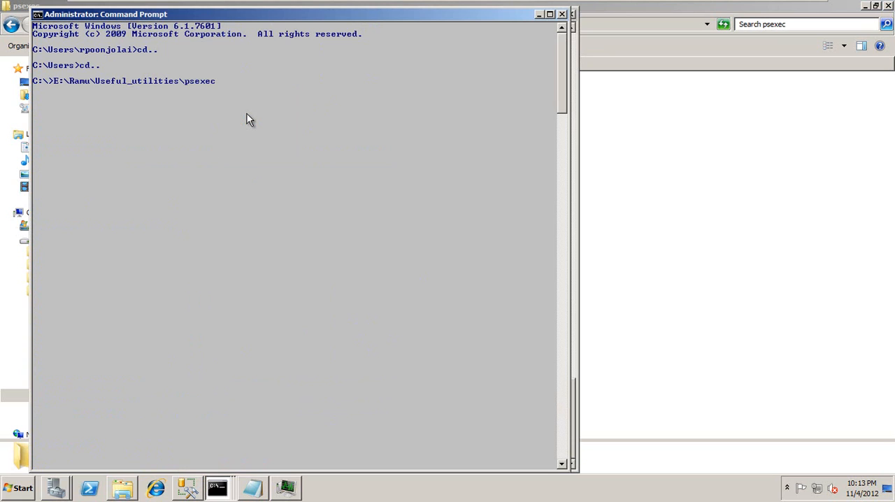
text(cd)
text(e:)
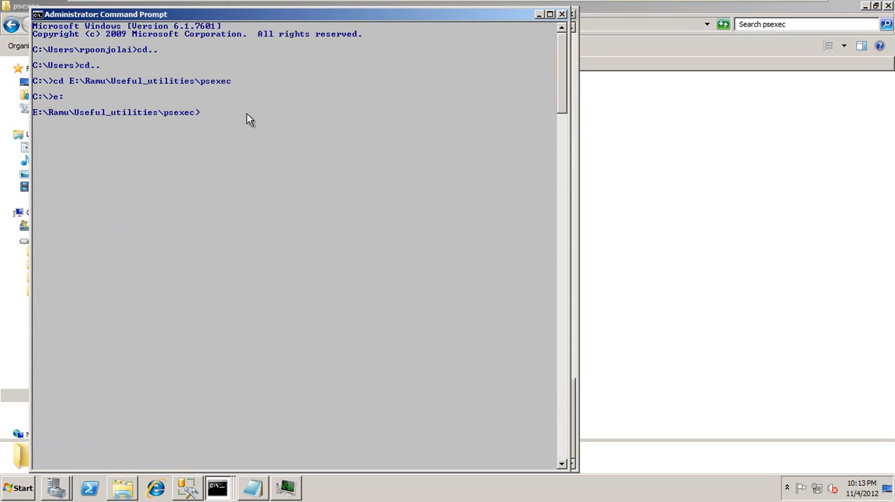
text(psexec \\)
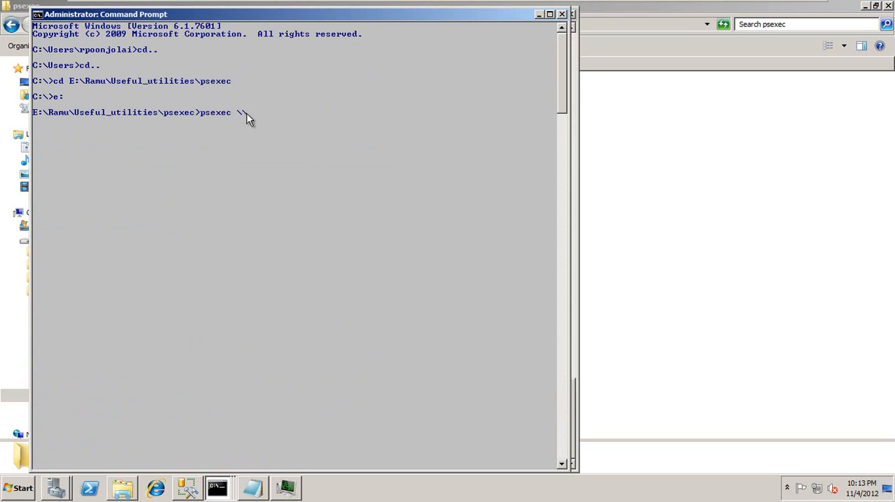
text(node2 cmd)
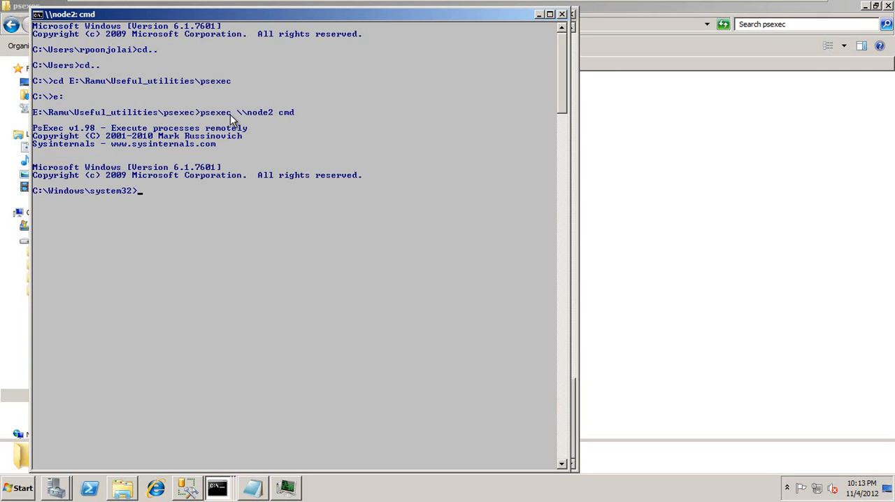
mouse_move(258, 123)
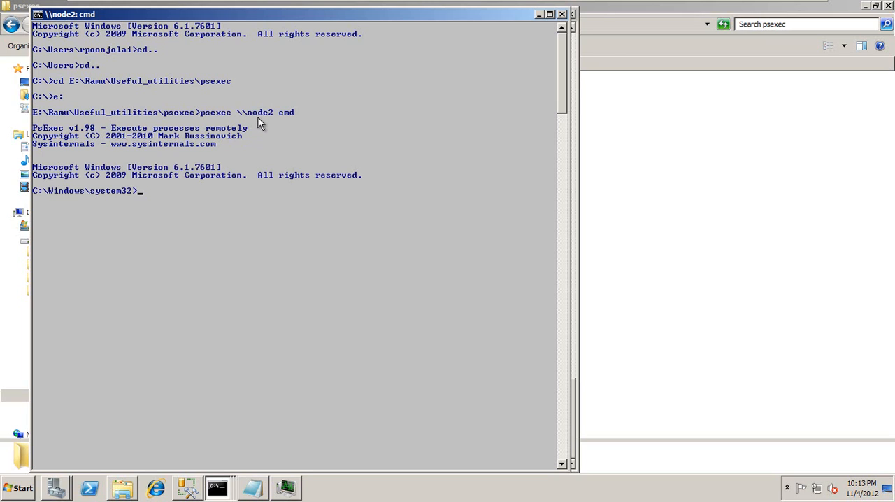
mouse_move(218, 120)
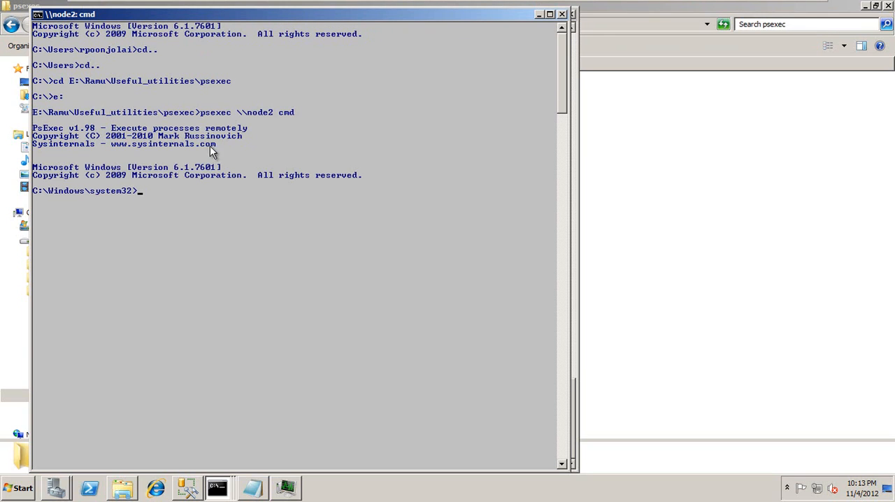
mouse_move(255, 109)
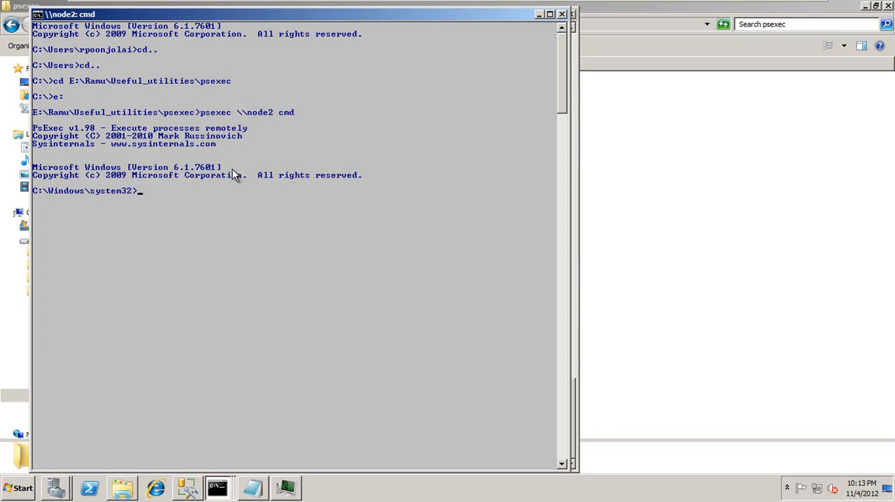
- On node2 change into C:\GG, launch ggsci and try 'shell title Node2'
text(cd..)
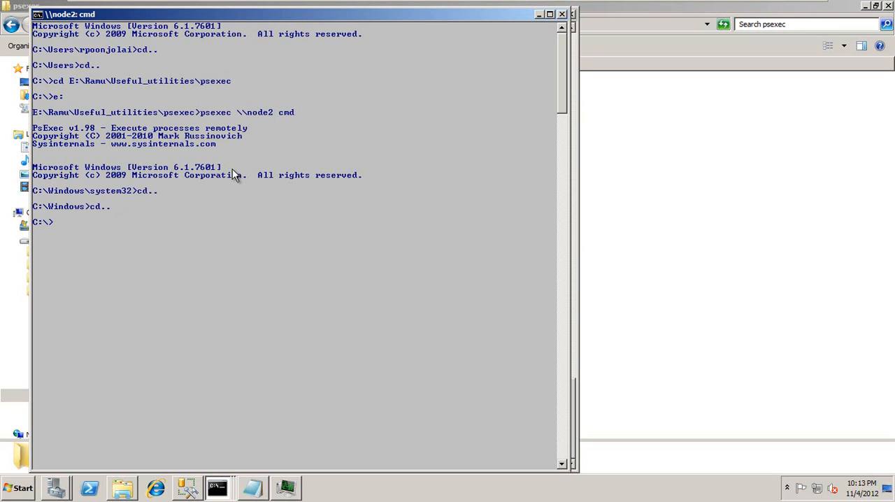
text(cd gg)
text(ggsci)
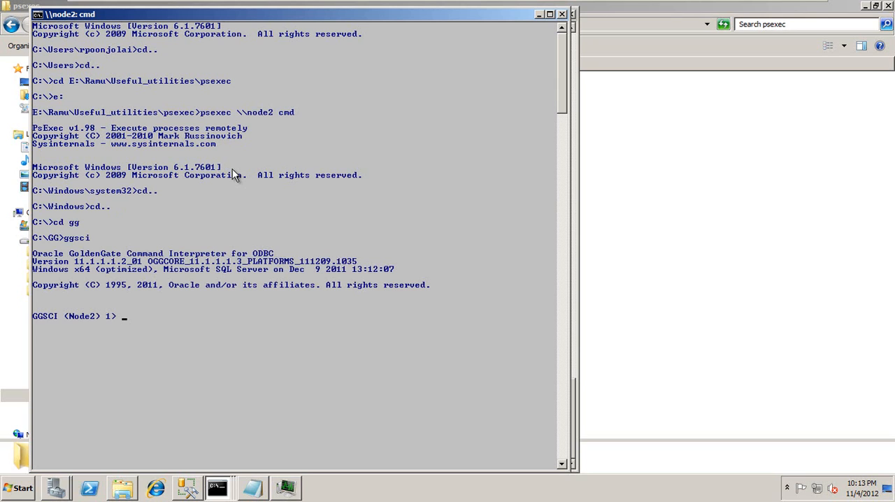
text(shell title Nod)
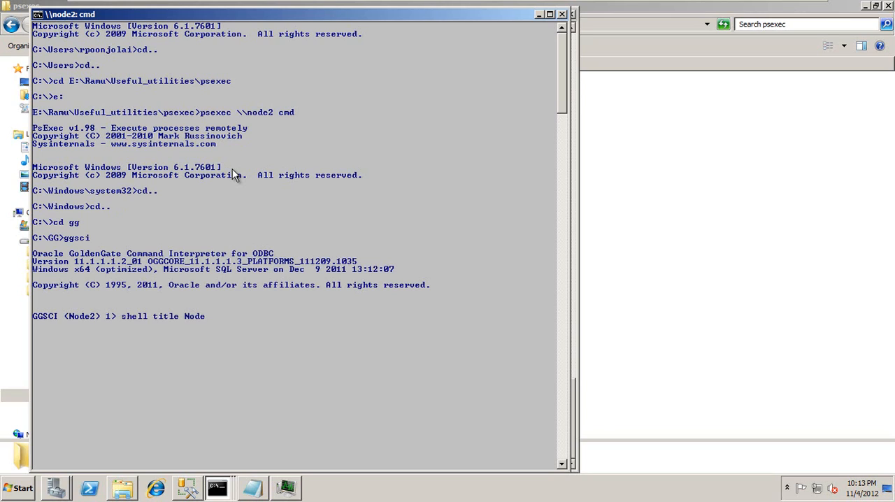
- Exit GGSCI, set the window title to Node2, and start ggsci again
text(exit)
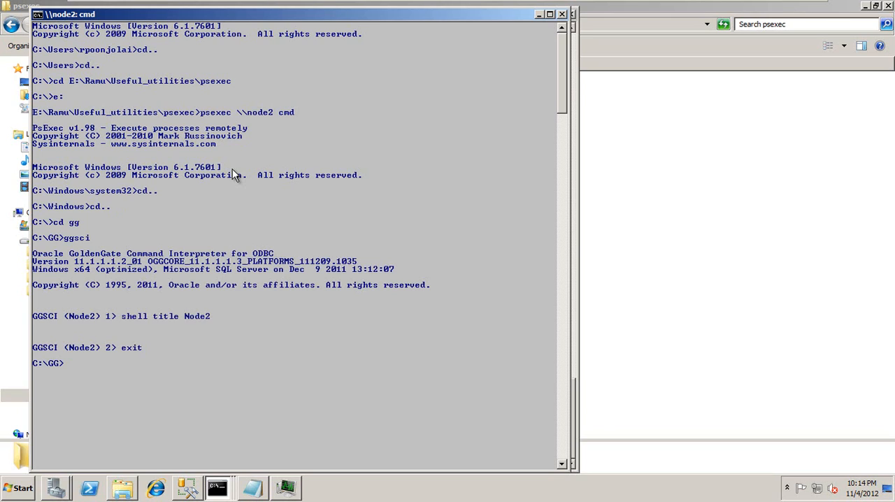
text(exit)
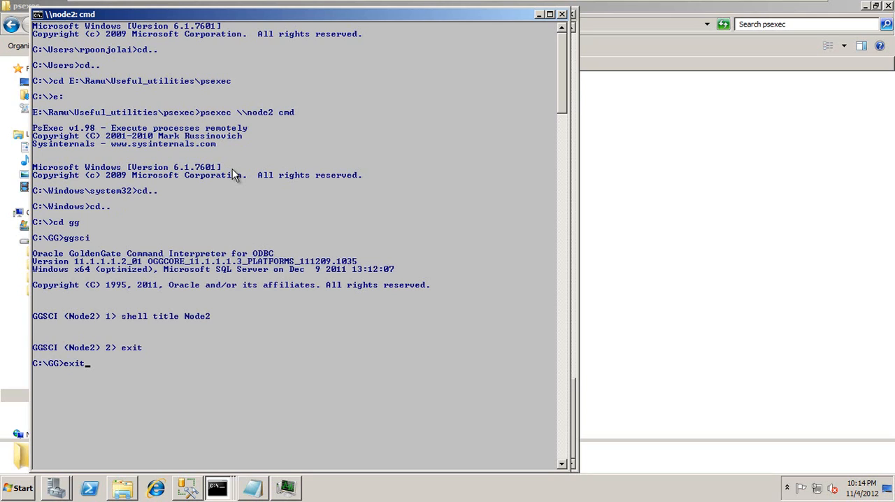
text(title Node2)
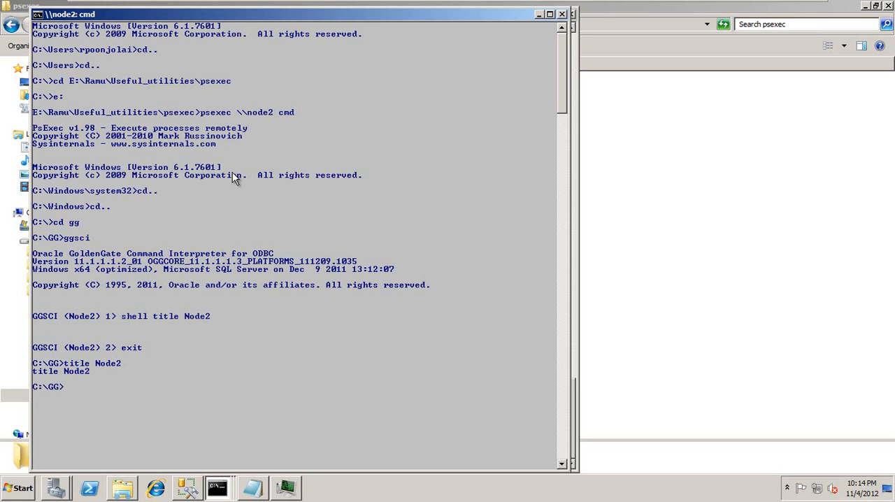
text(ggsci)
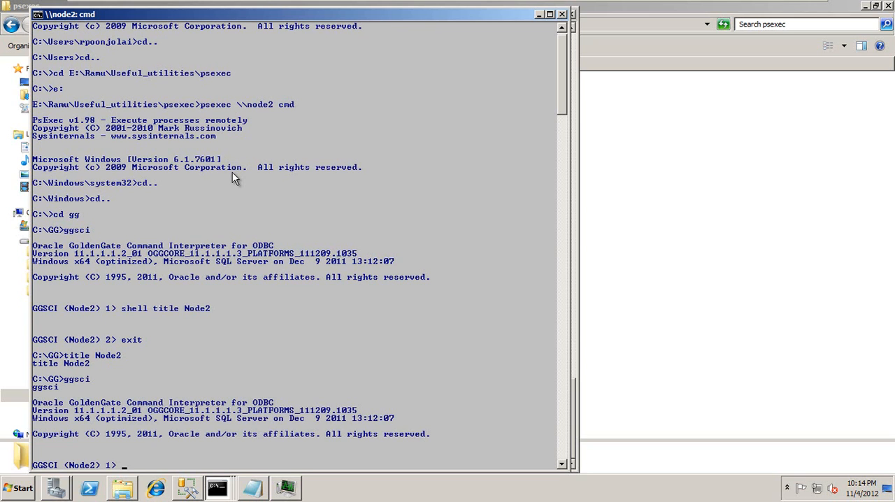
- List all groups on Node2, start the GGRC02G2 replicat, and check status again with 'info all'
text(info all)
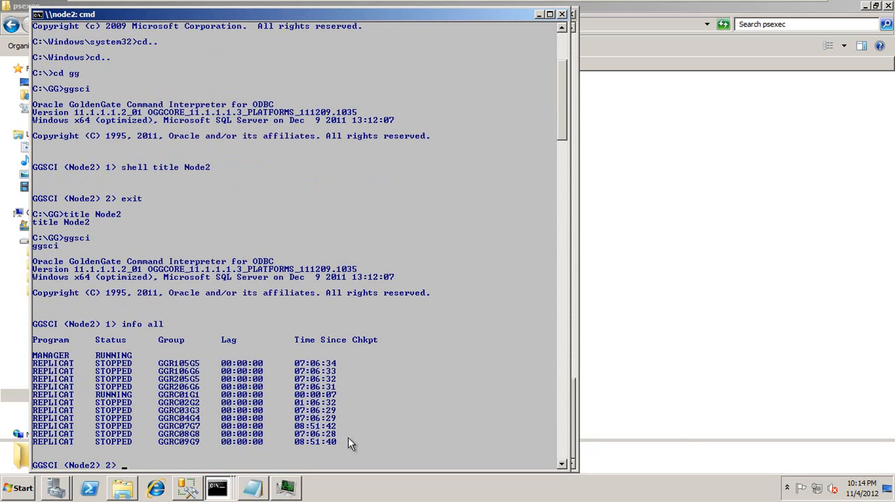
mouse_move(371, 351)
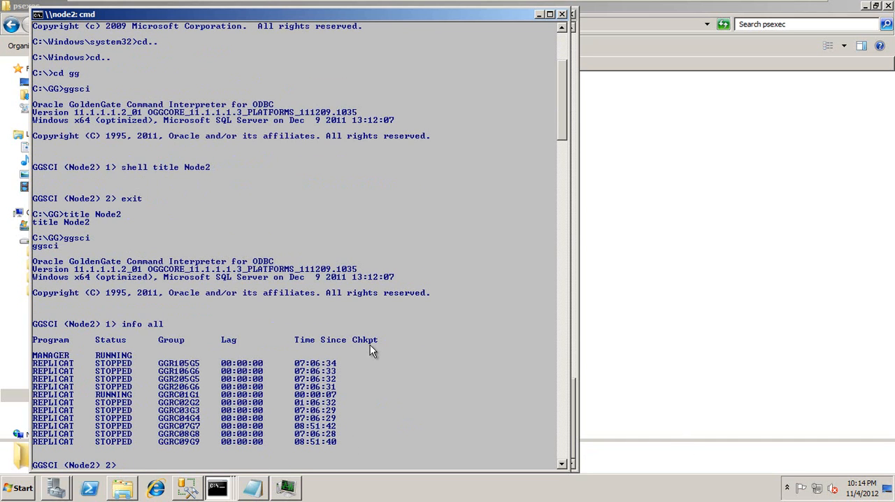
text(start ggrc02g2)
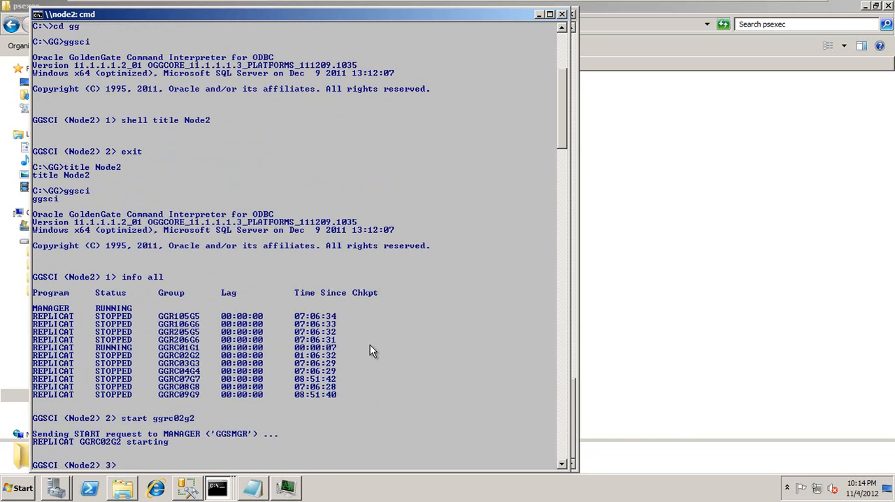
text(info all)
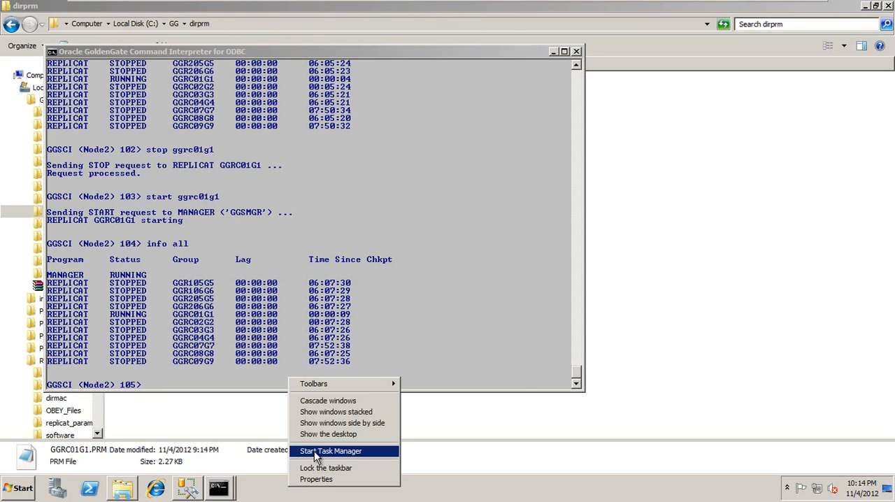
- Bring up Task Manager's Processes list and select one of the two replicat.exe rows
click(330, 450)
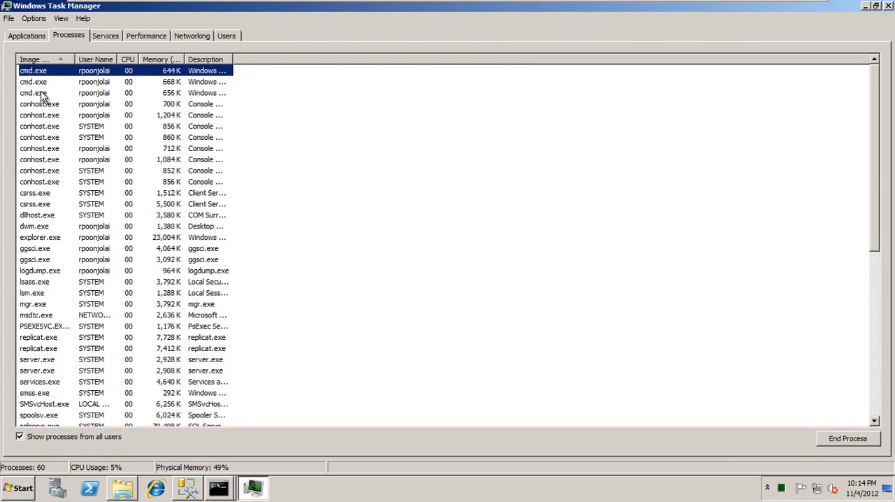
click(40, 348)
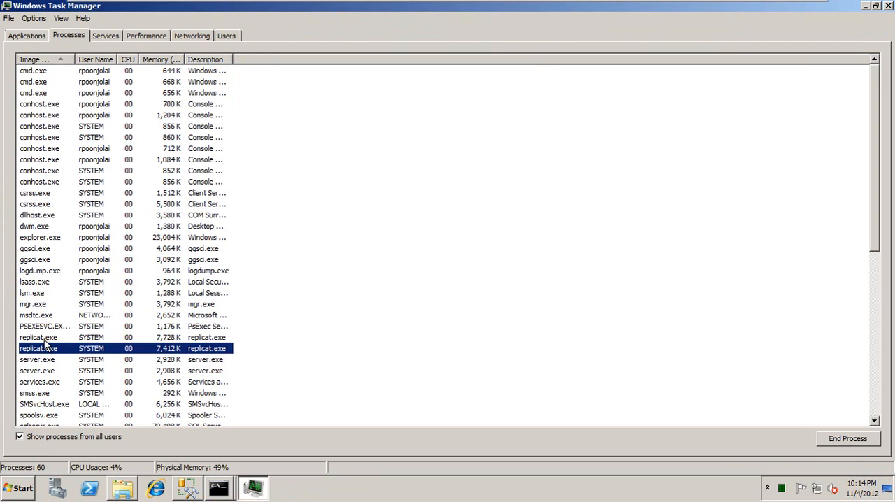
click(39, 370)
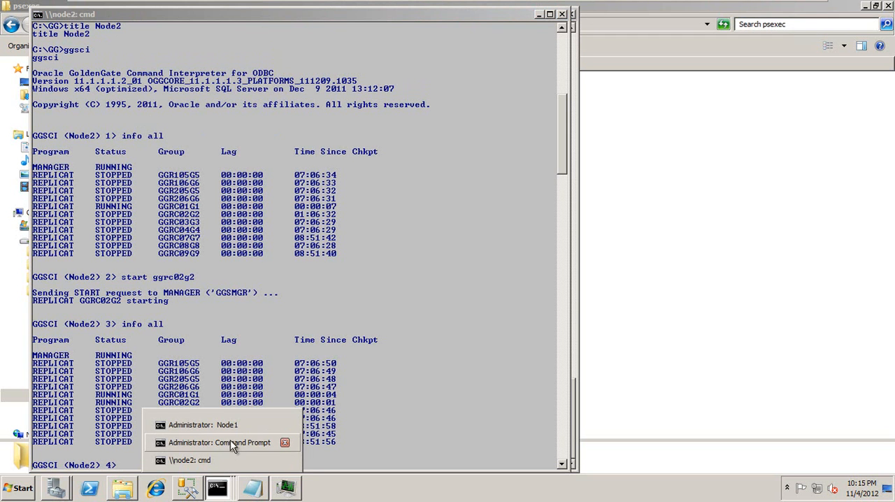
- Switch to the Node1 GGSCI session and begin a command, then return to the process list
click(203, 425)
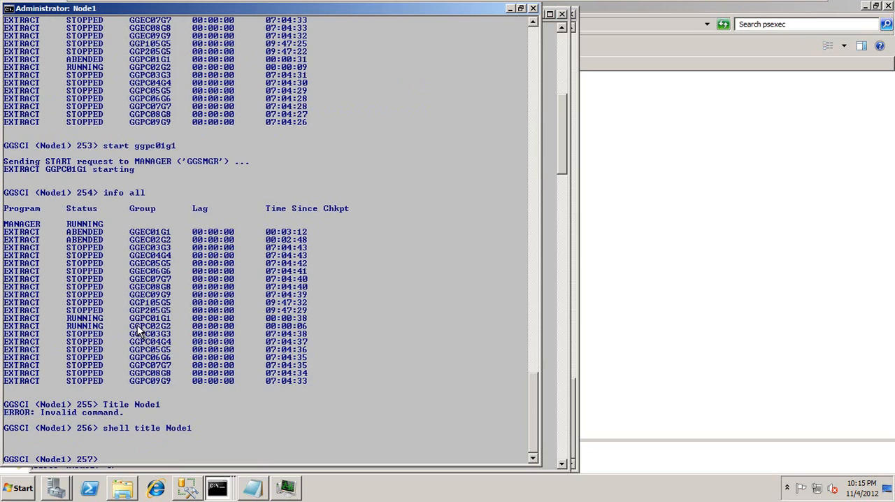
text(st)
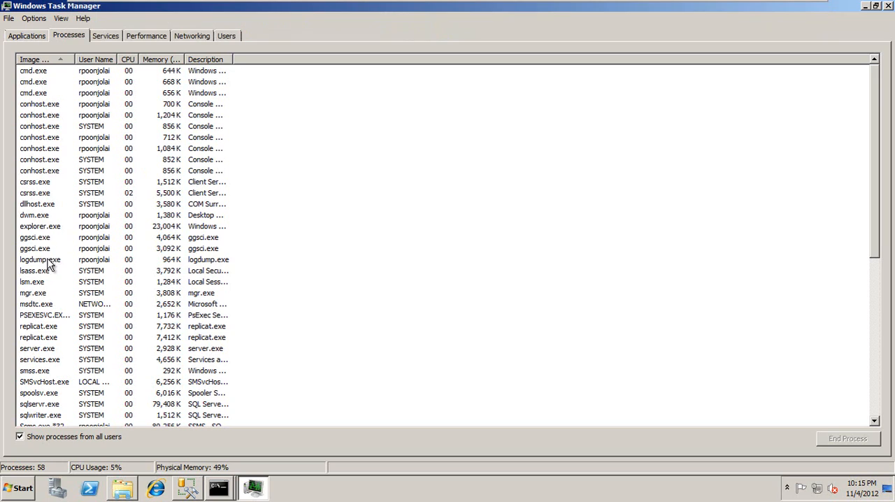
mouse_move(48, 310)
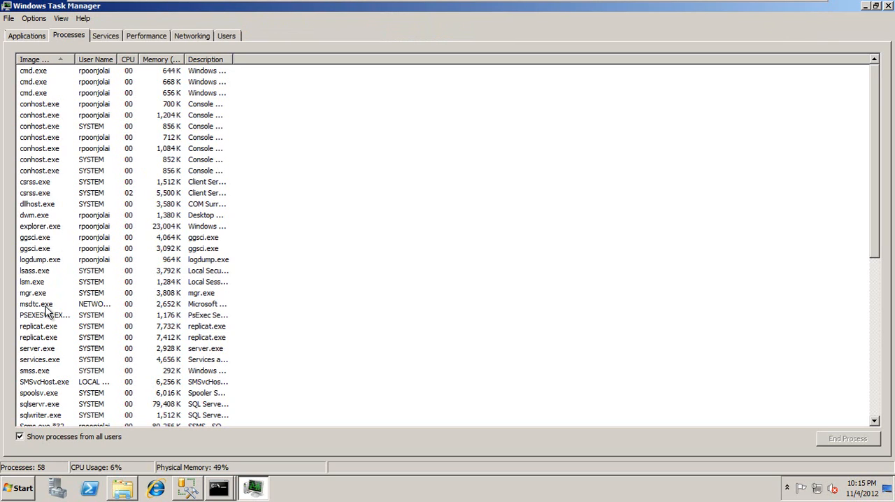
- Select server.exe in the process list, then return to the Node1 GGSCI session
click(39, 348)
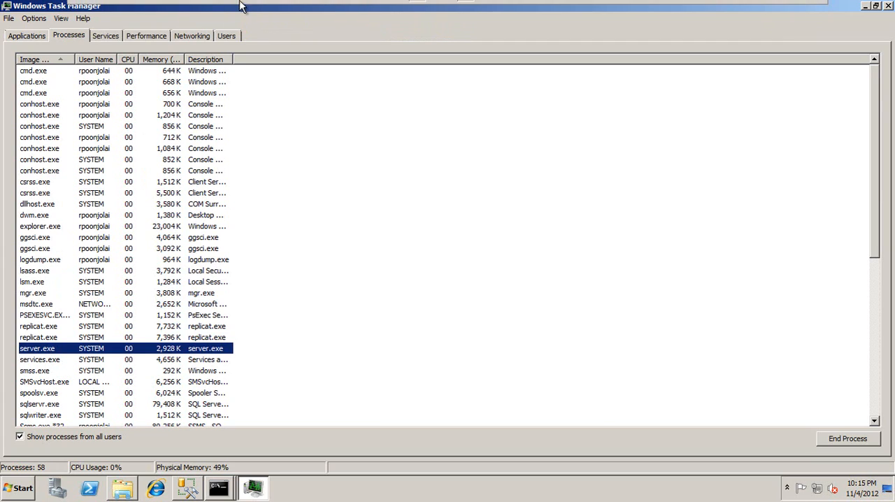
click(218, 486)
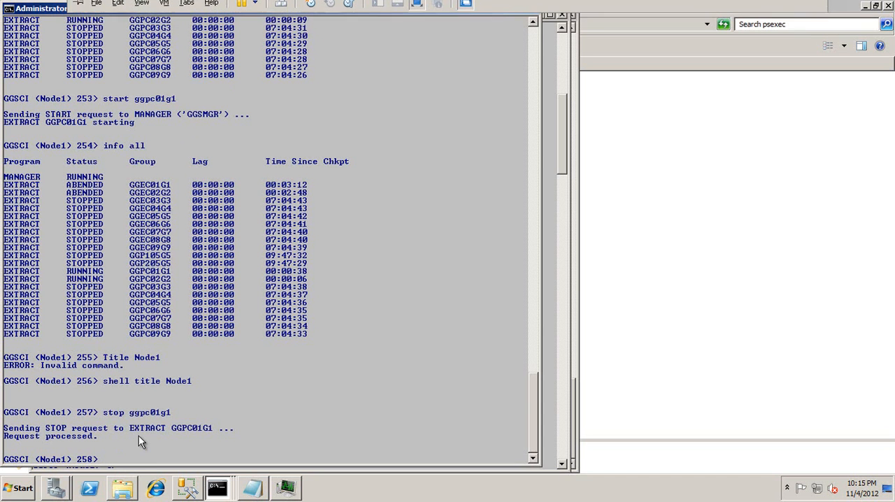
- Stop the GGPC01G1 extract on Node1 with 'stop ggpc01g1'
text(stop ggpc01g)
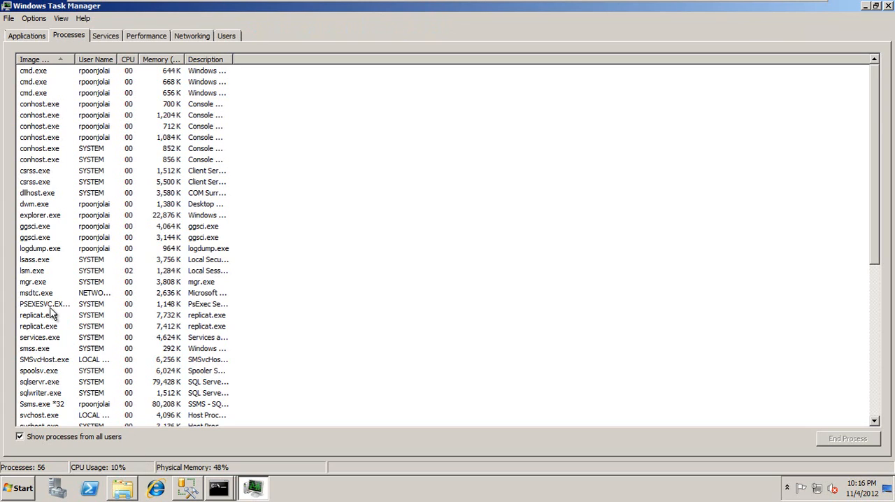
- Review the 56-process list with both replicat.exe running and restore Task Manager to a small window
click(39, 314)
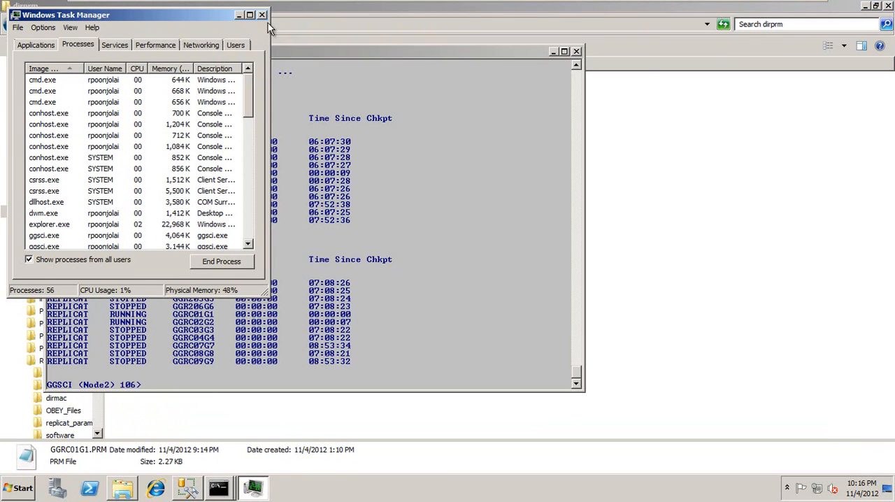
- Bring the Node1 GGSCI session forward showing GGPC01G1 and GGPC02G2 stopped with the extract status list
click(261, 14)
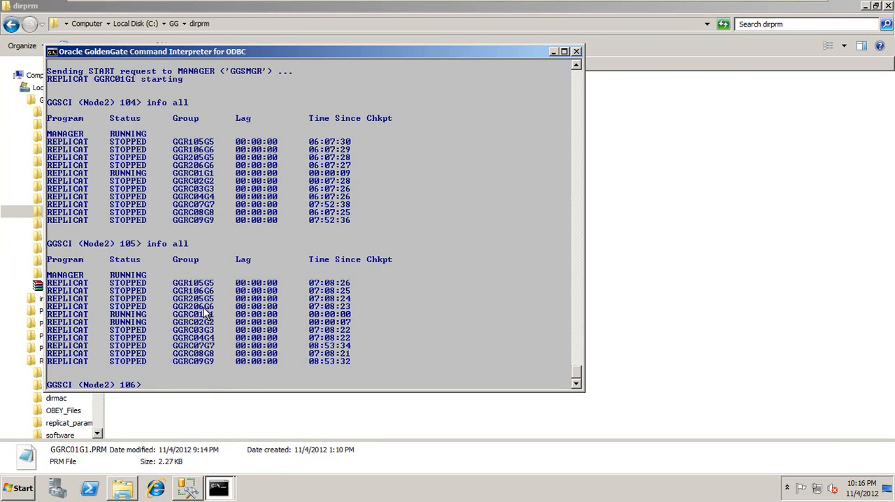
click(189, 9)
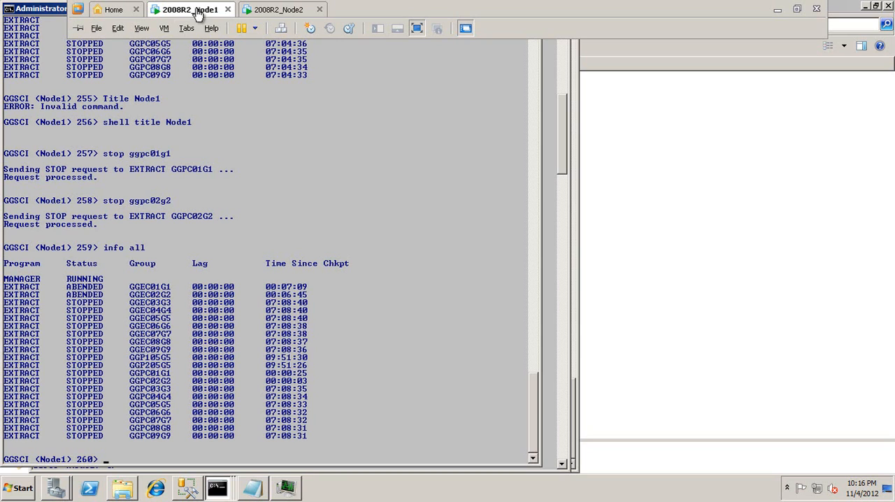